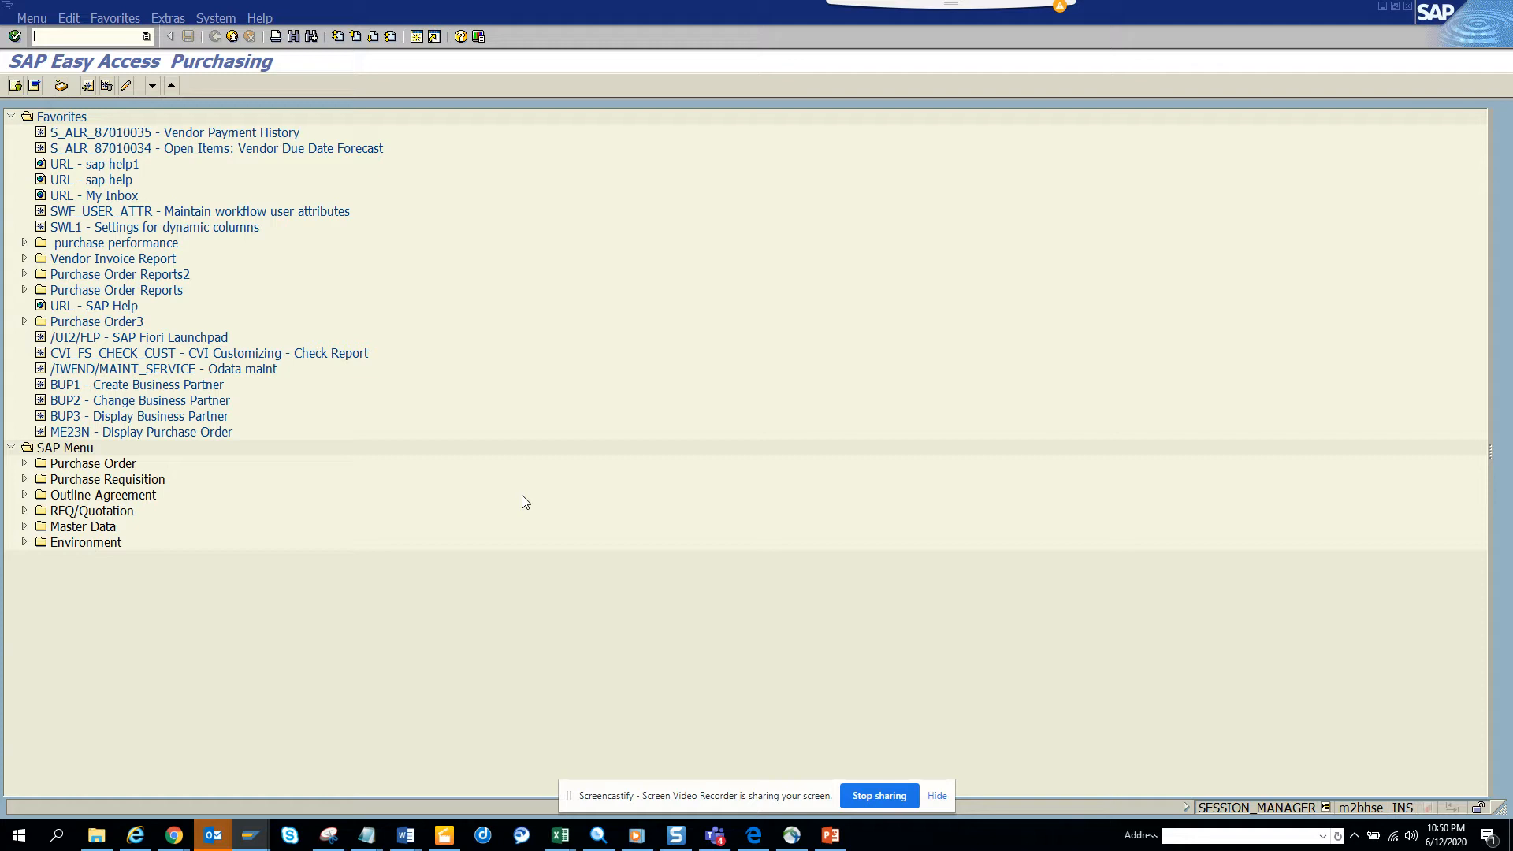
Run ST05, bring up Activate Trace with Filter, enter then clear client 130, and cancel the dialog.
type("sl")
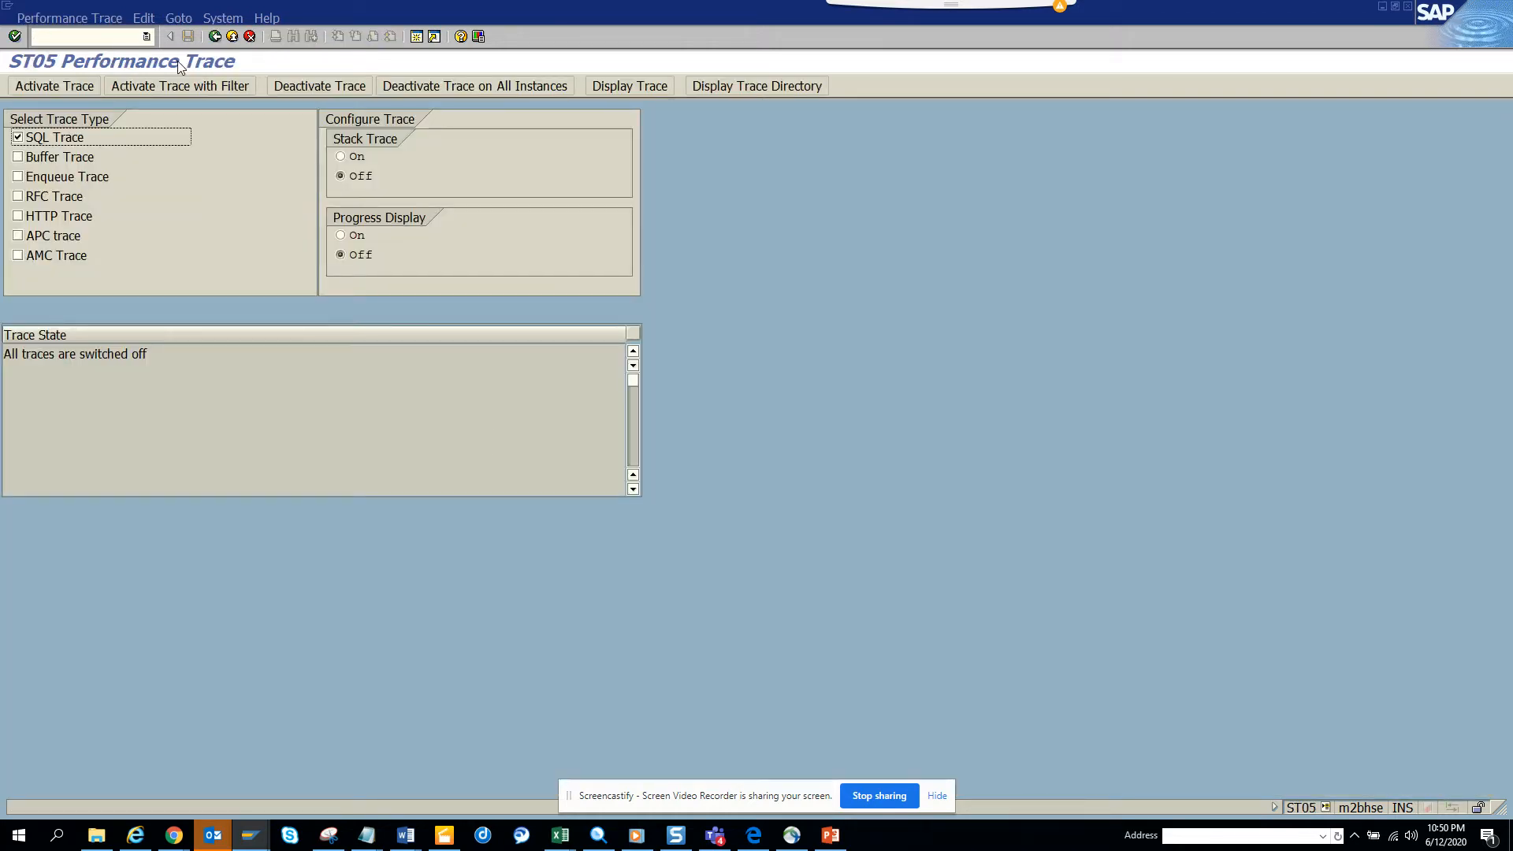
left_click(180, 85)
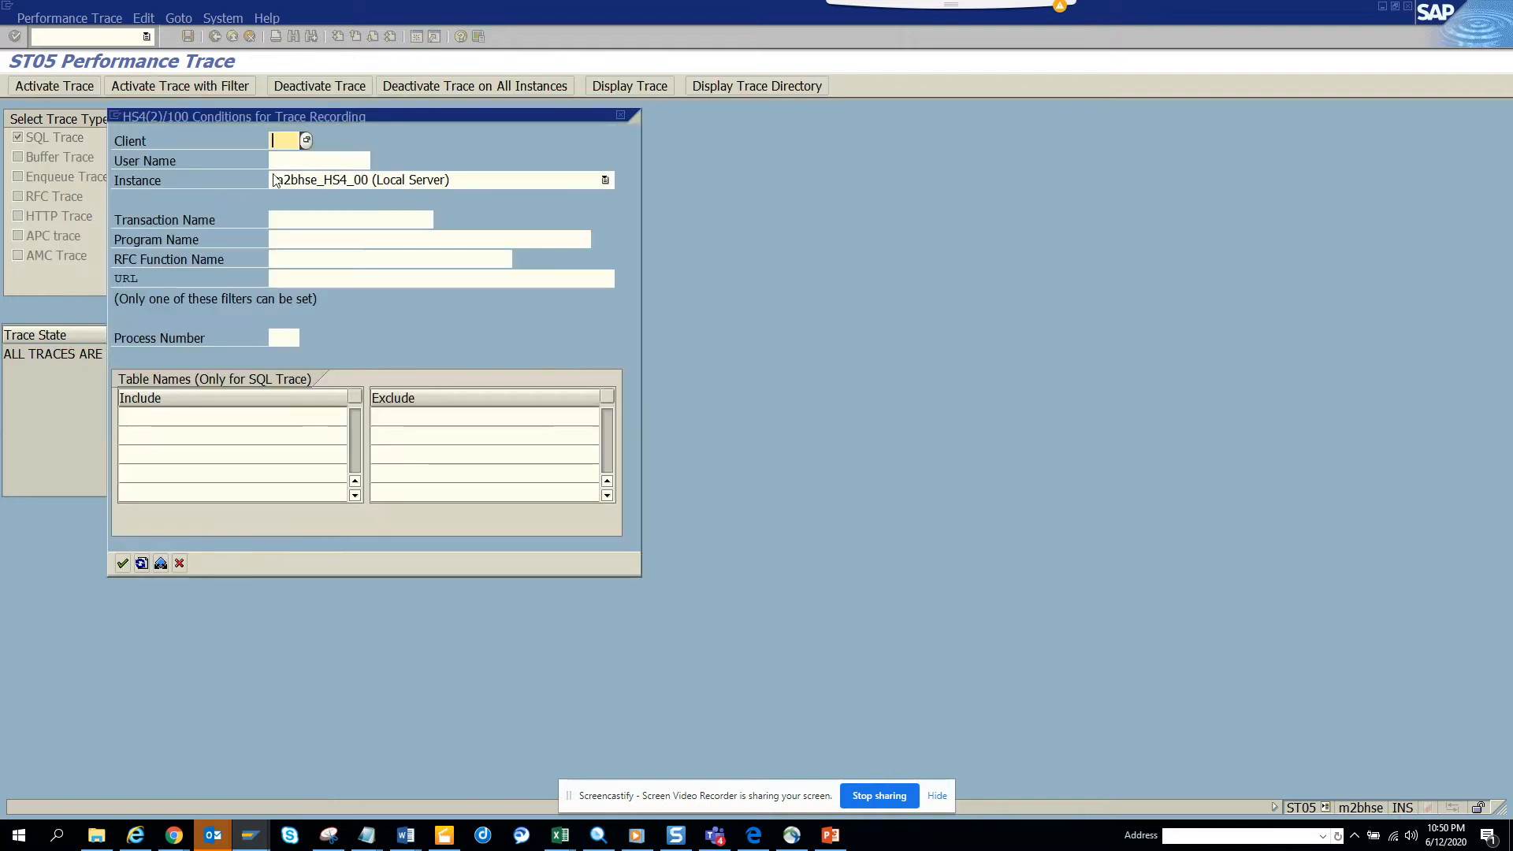
type("130")
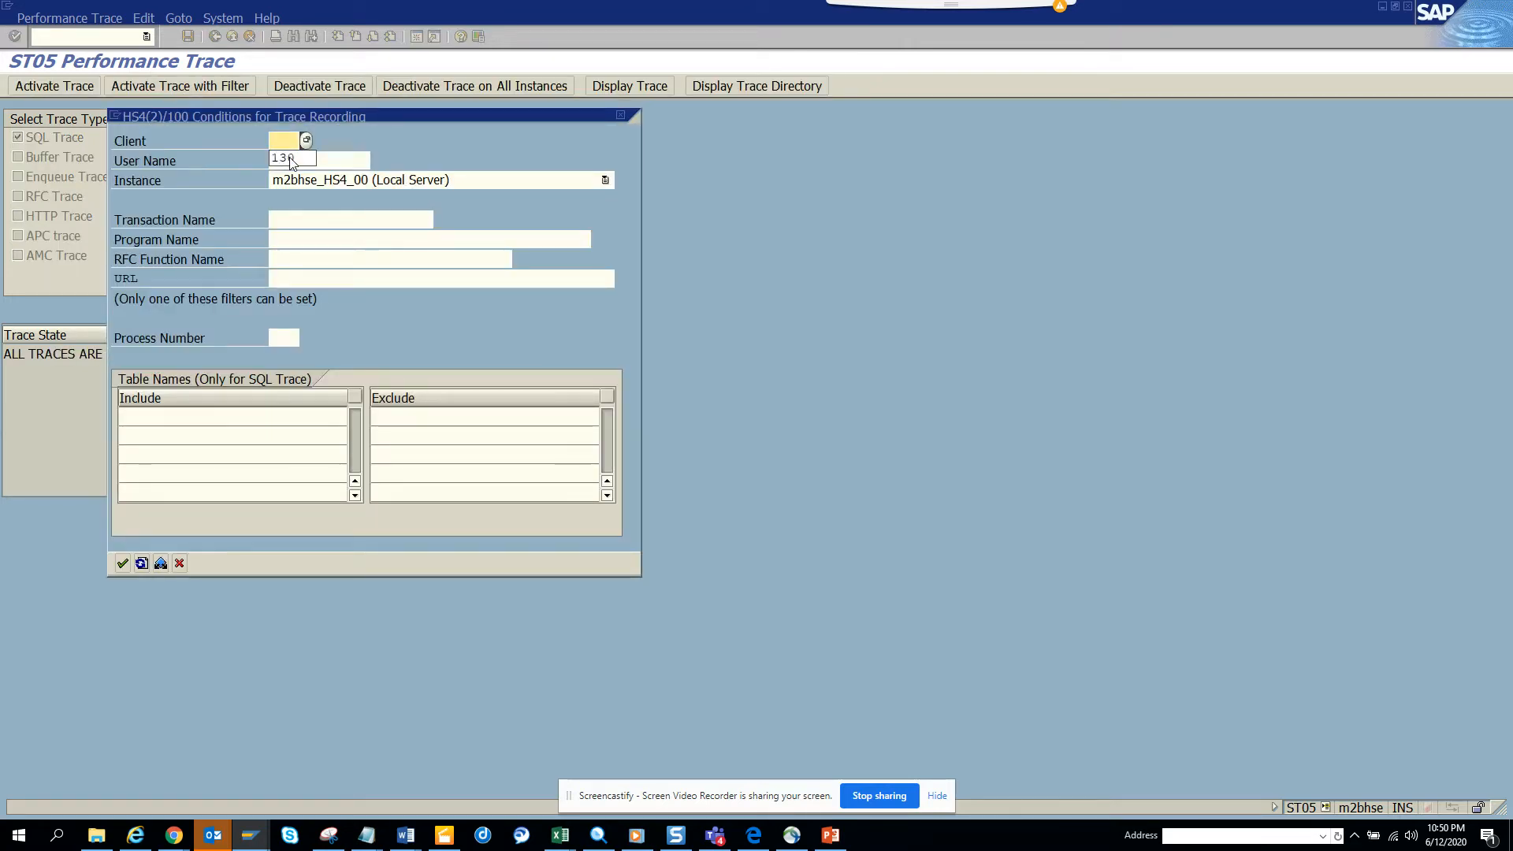
triple_click(292, 157)
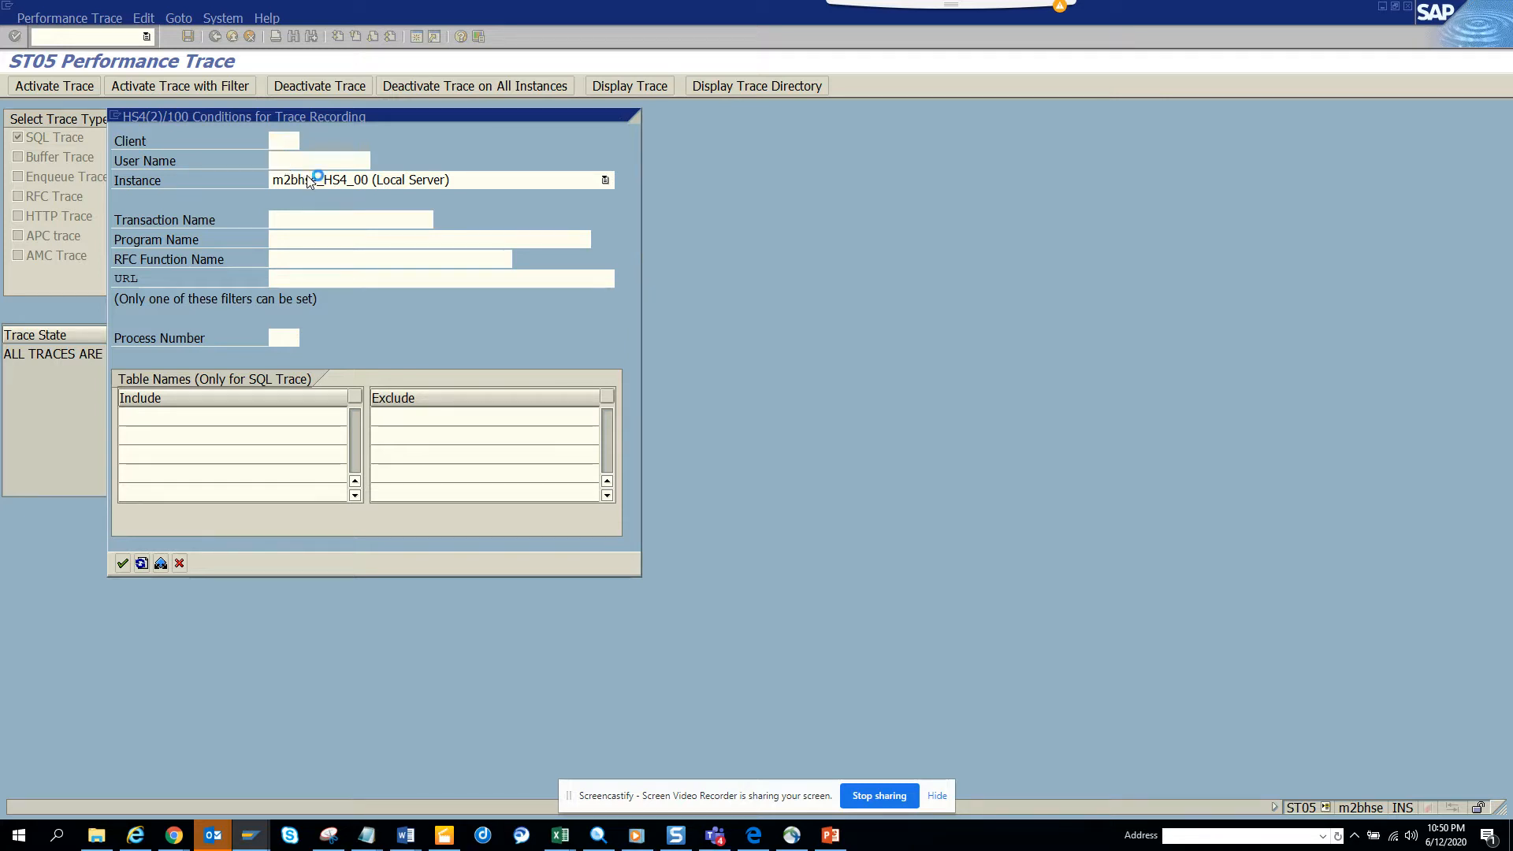
left_click(284, 140)
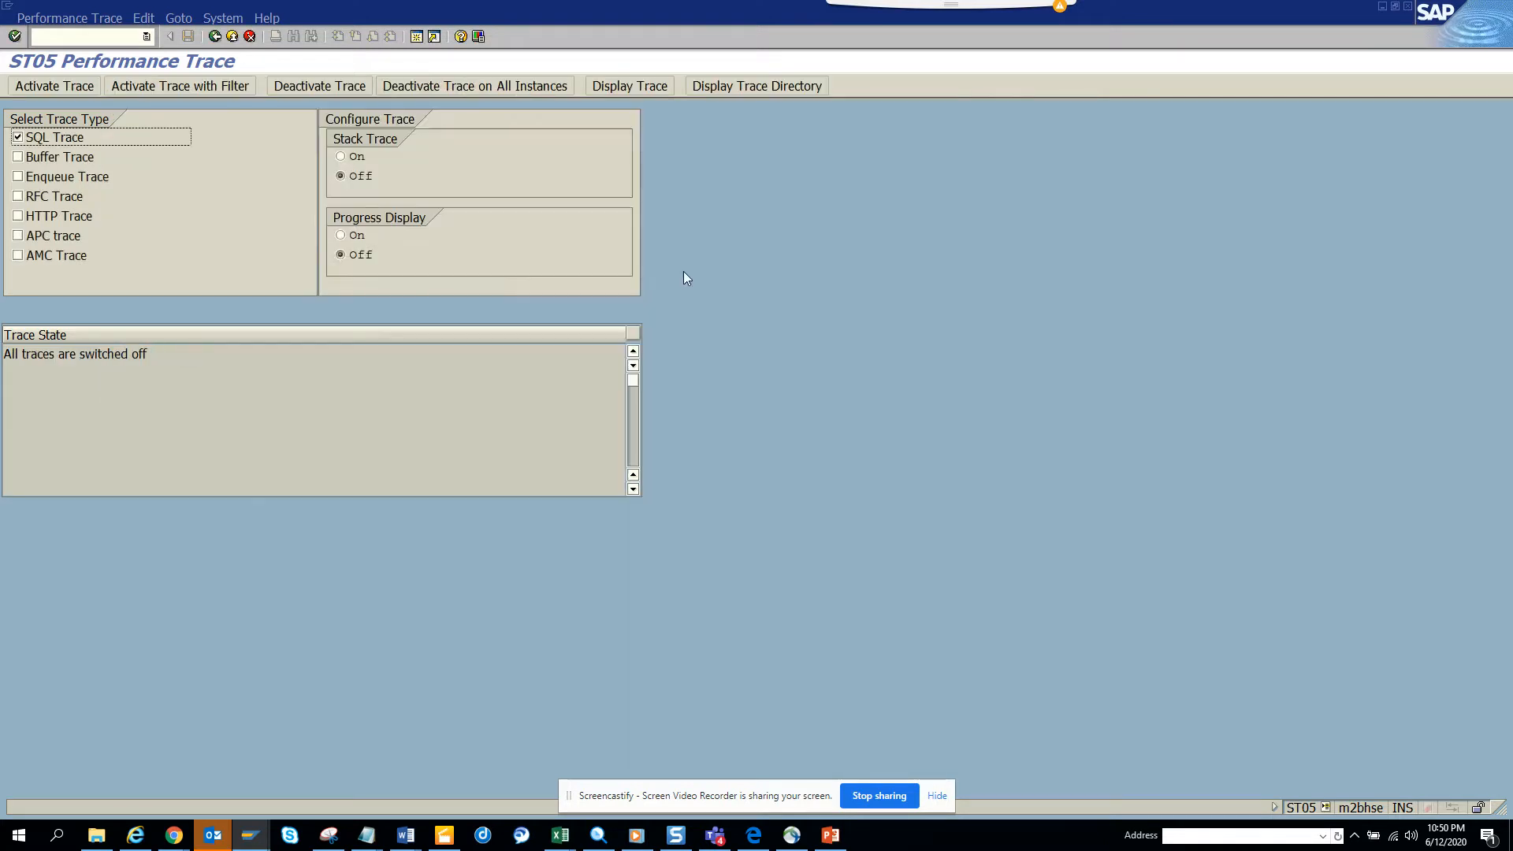
Activate the SQL trace filtered to client 100 and user 'stude', after checking the session's system details.
left_click(1307, 806)
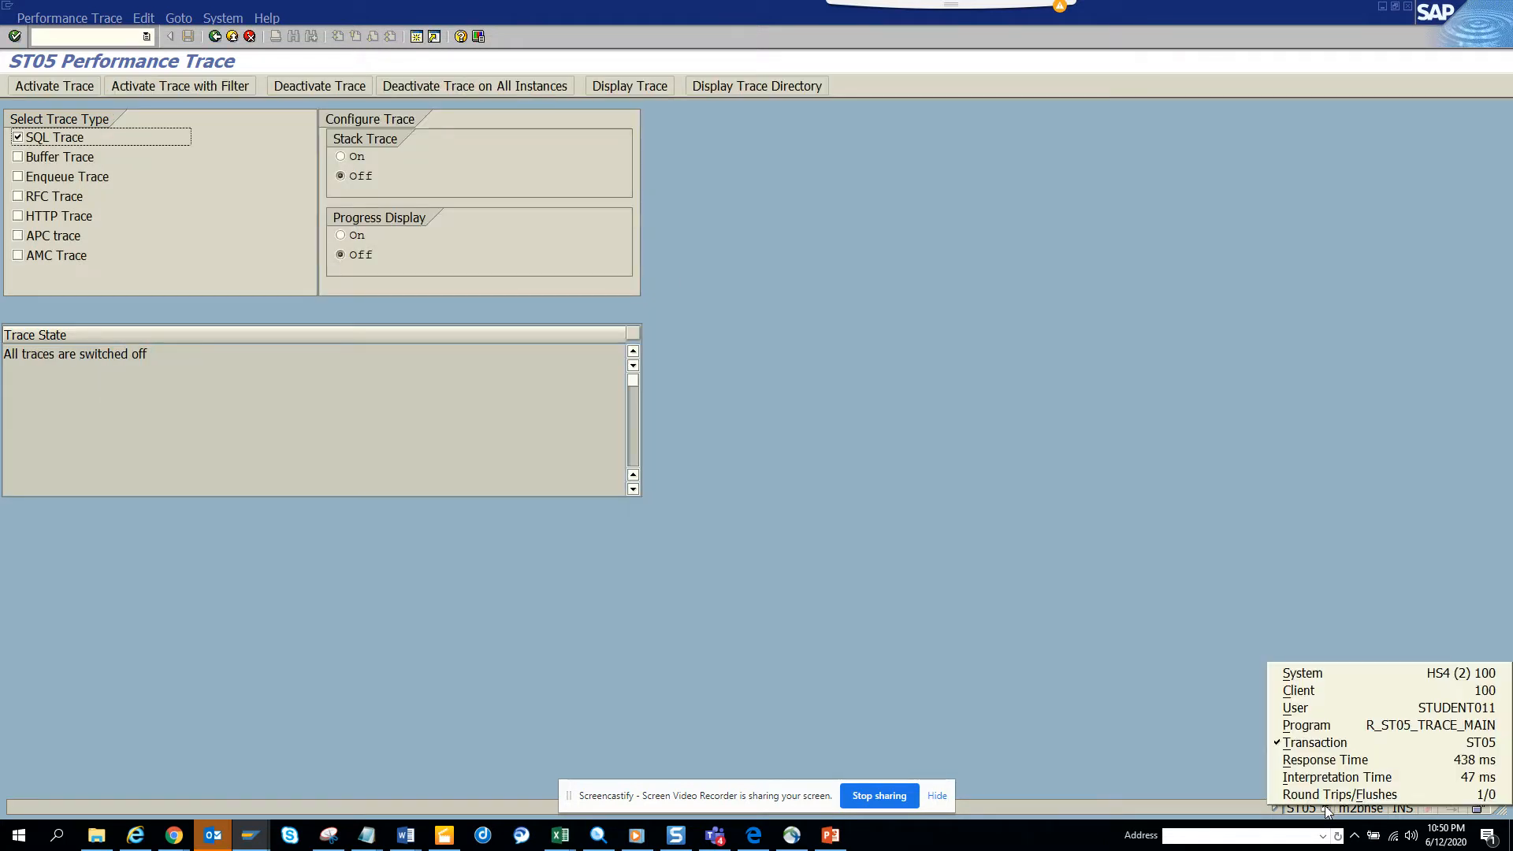
mouse_move(845, 517)
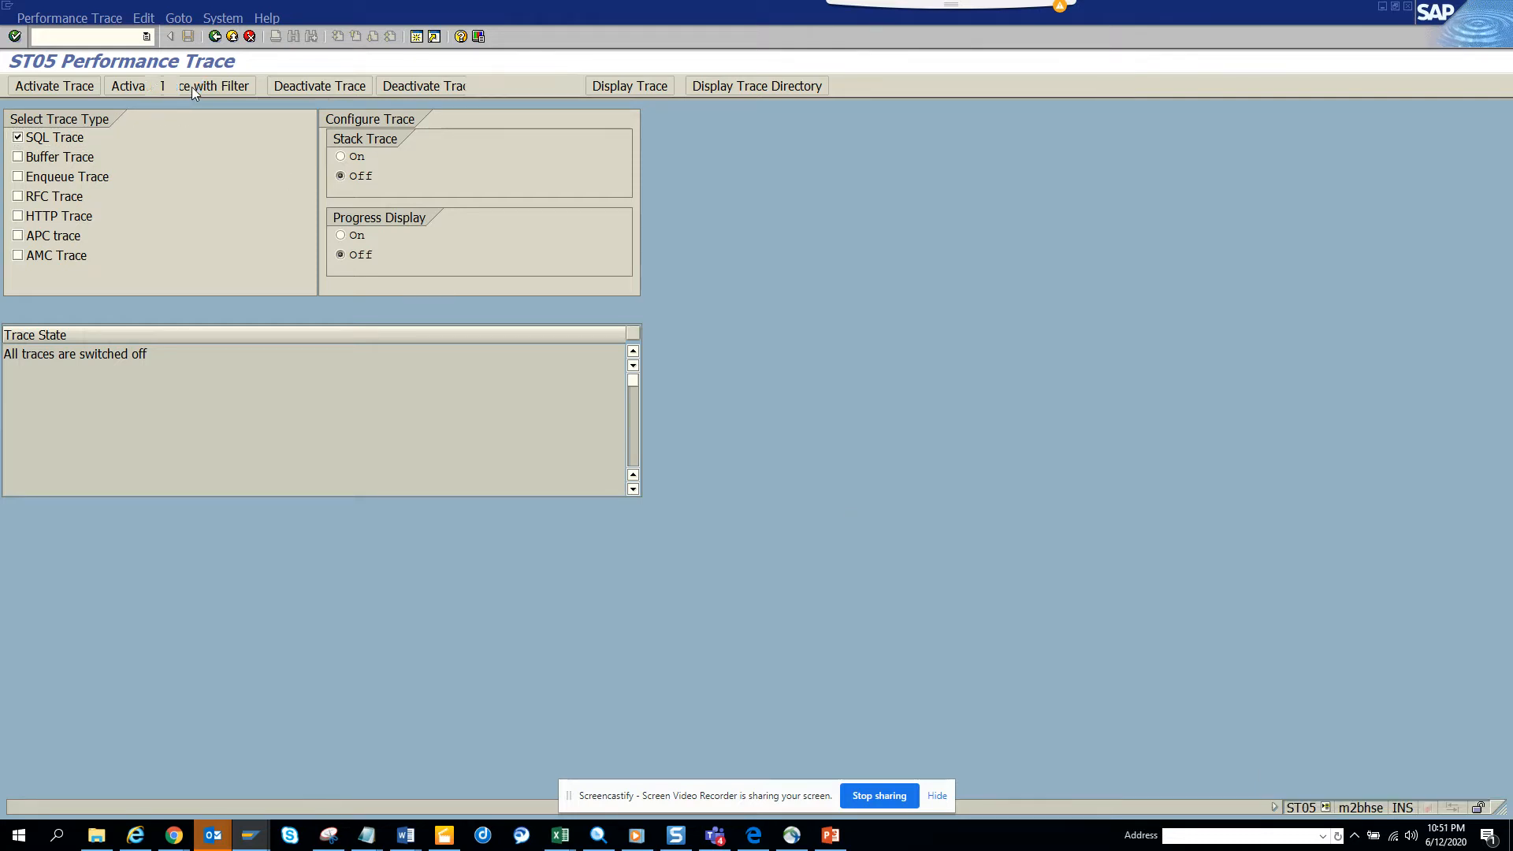
left_click(180, 85)
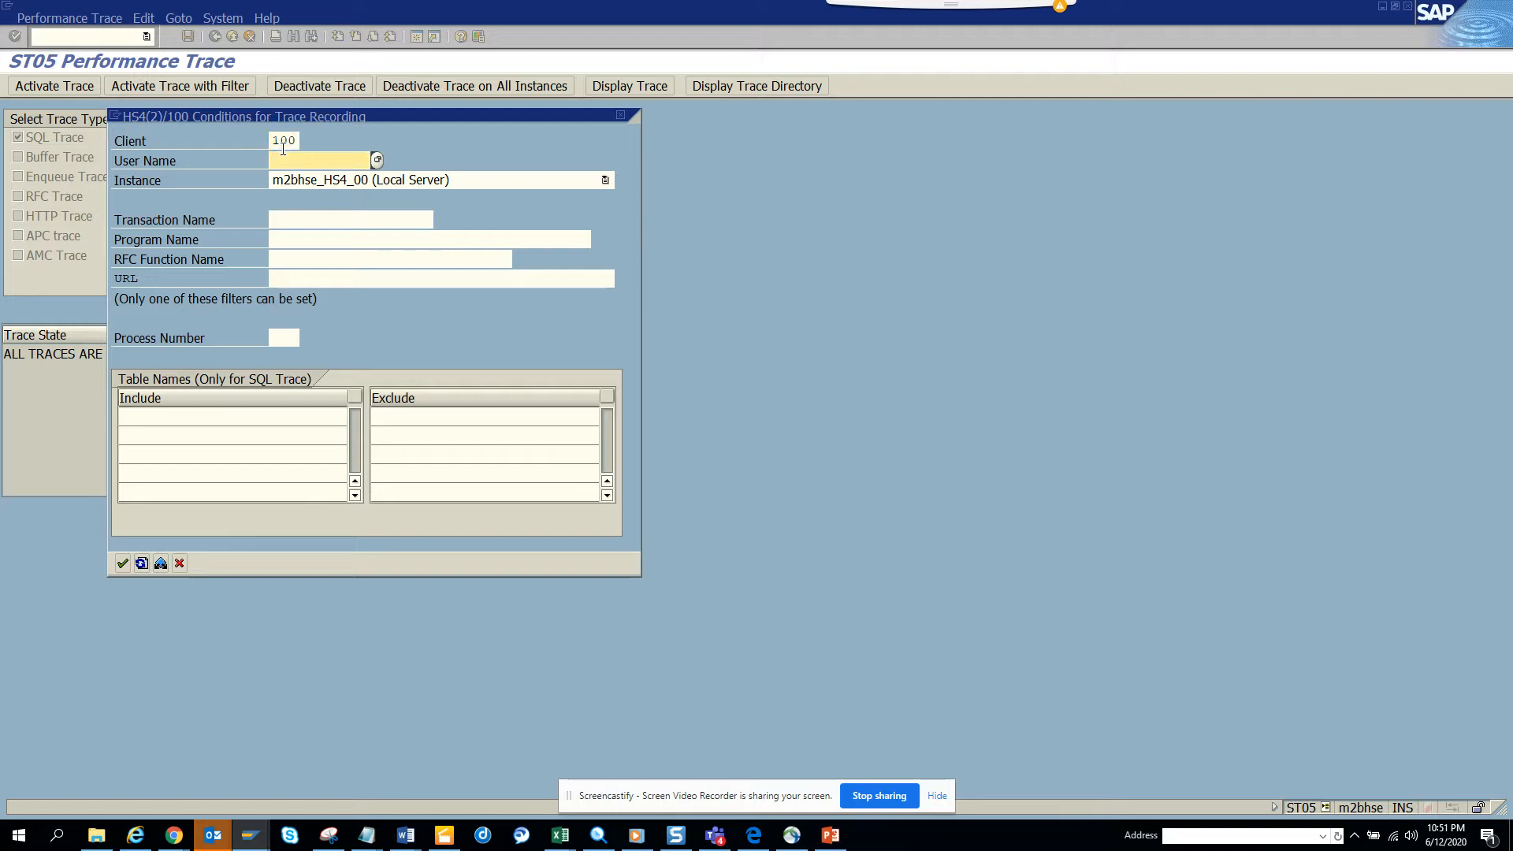
type("student011")
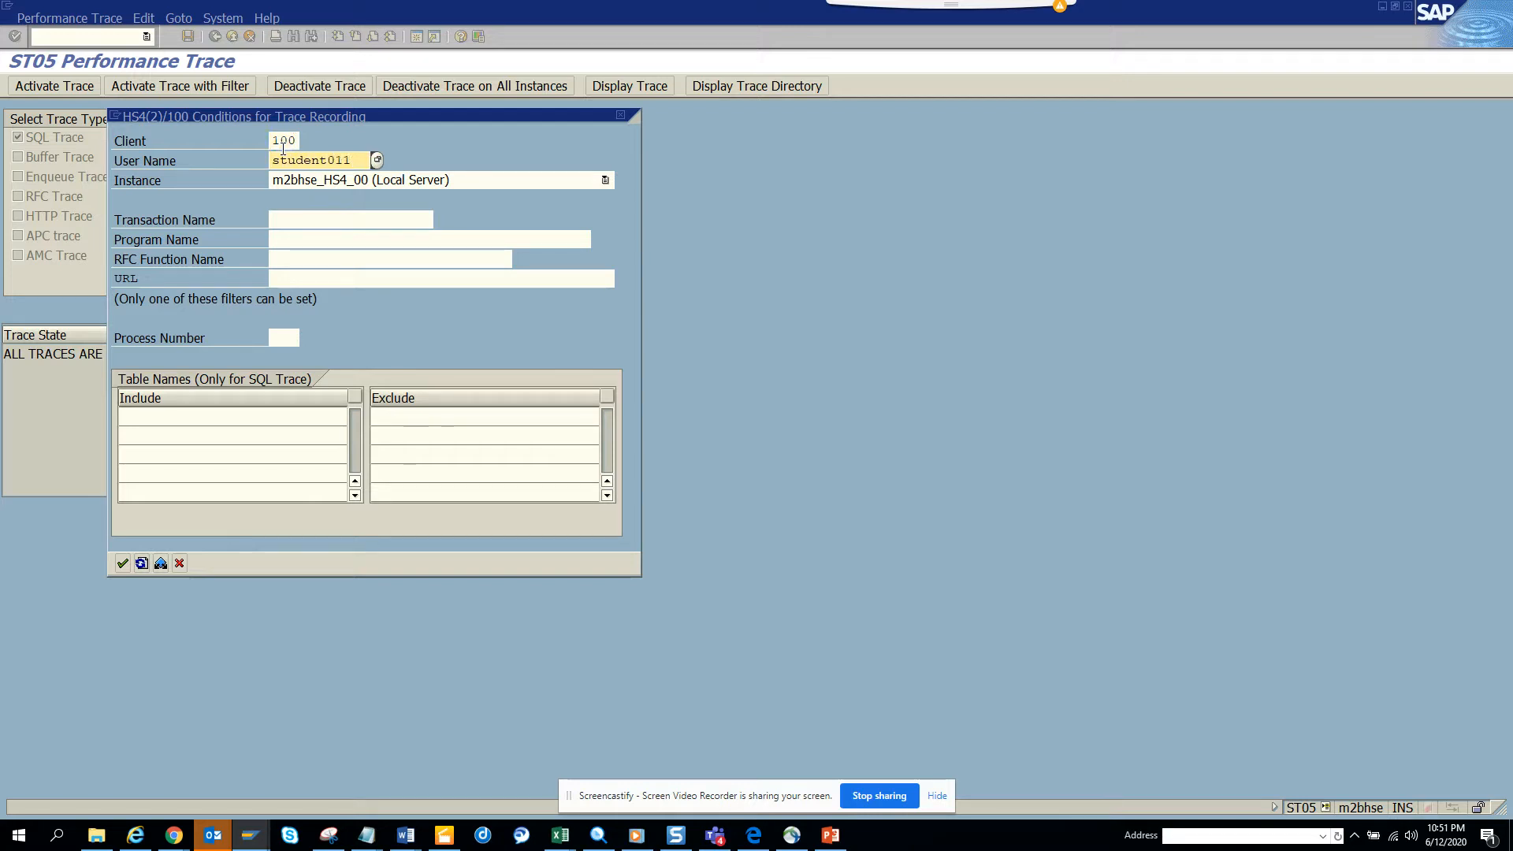
left_click(121, 563)
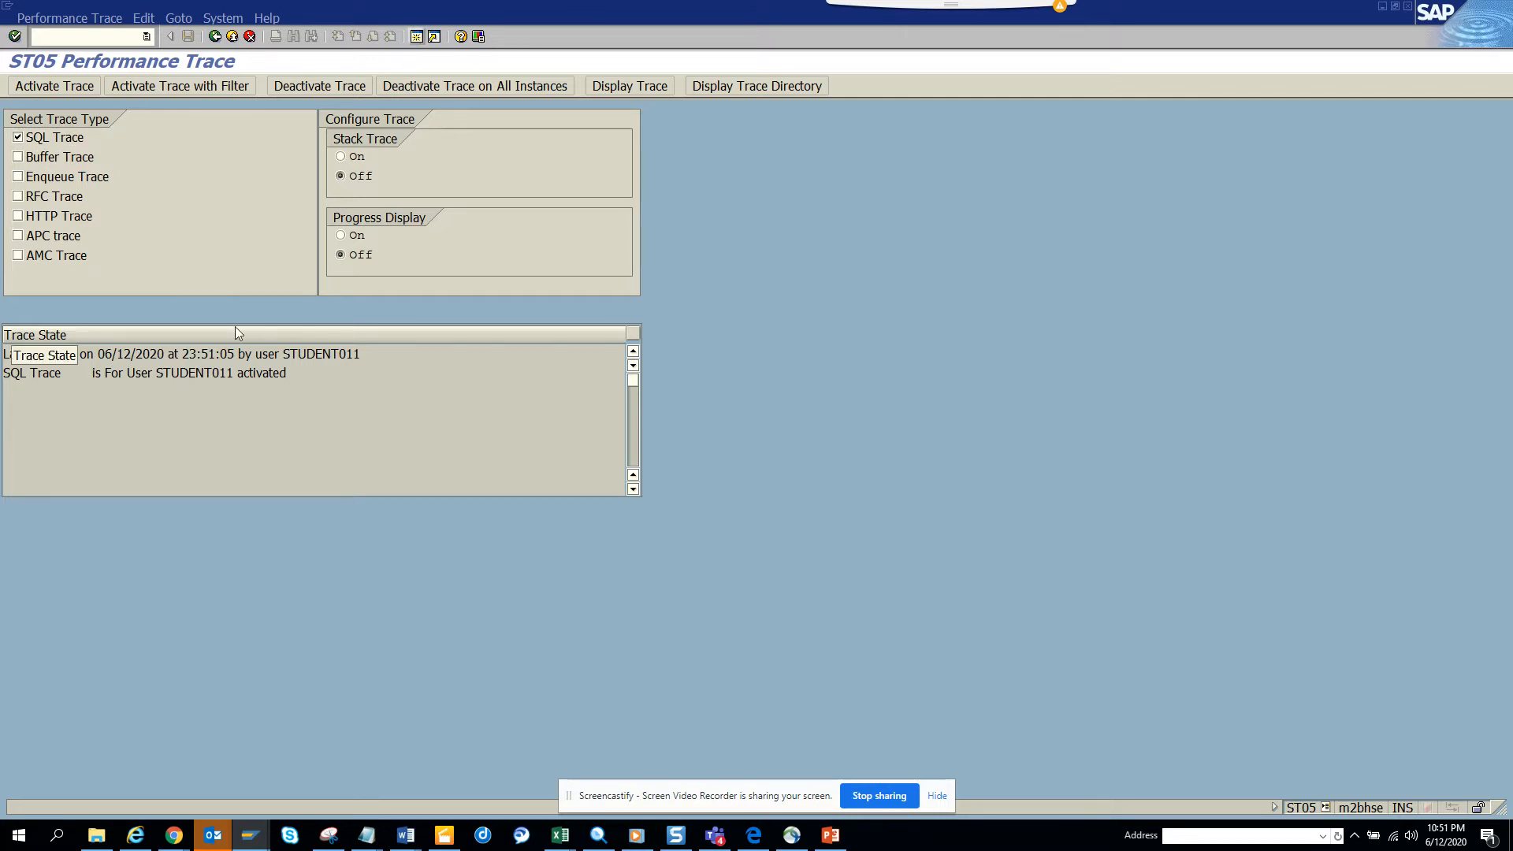
left_click(318, 85)
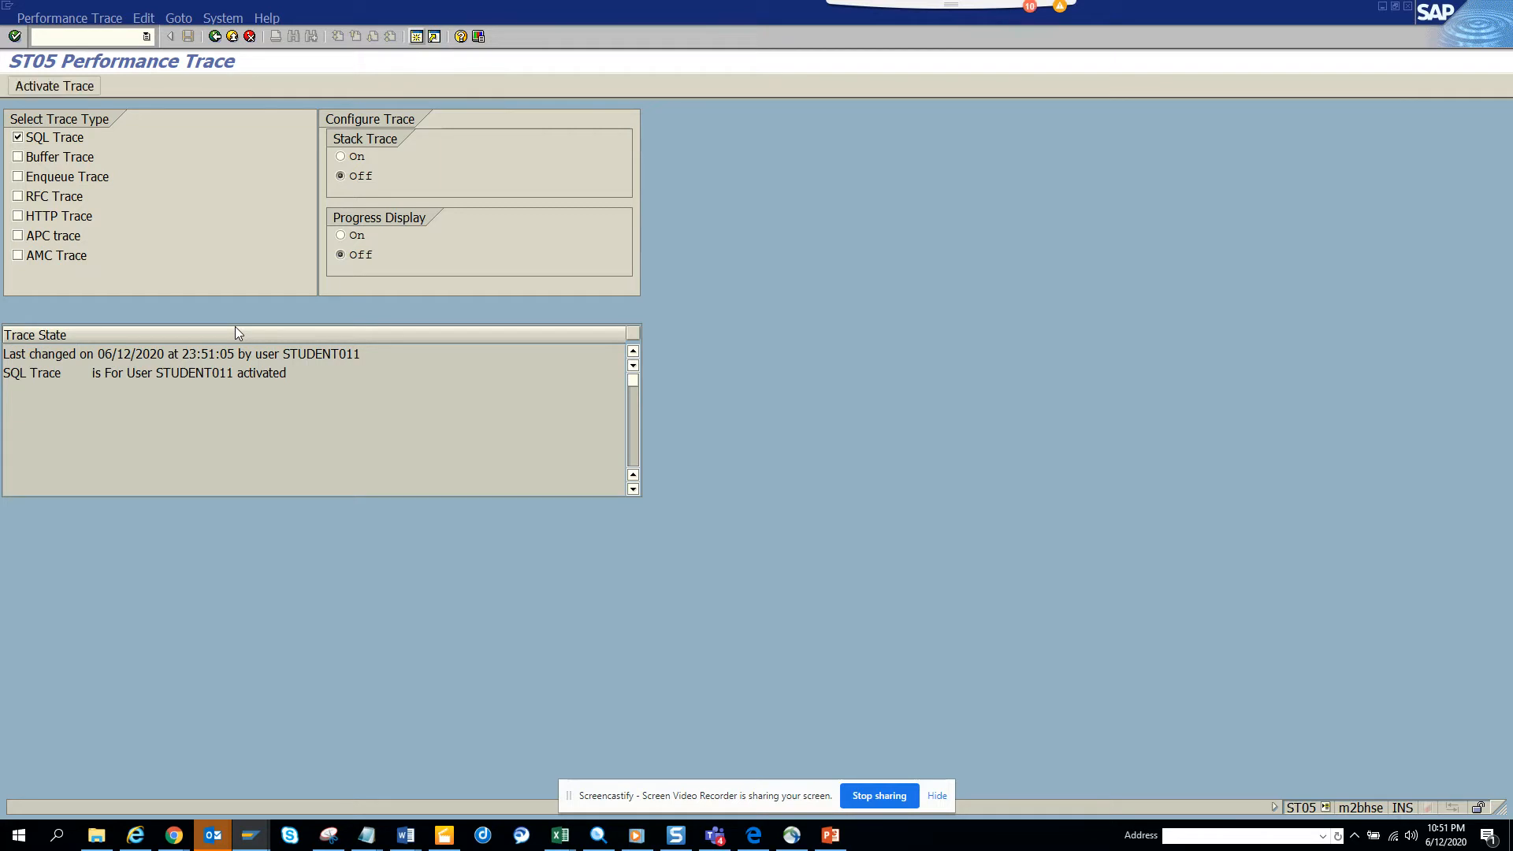
Return to SAP Easy Access and start transaction VA03.
left_click(54, 85)
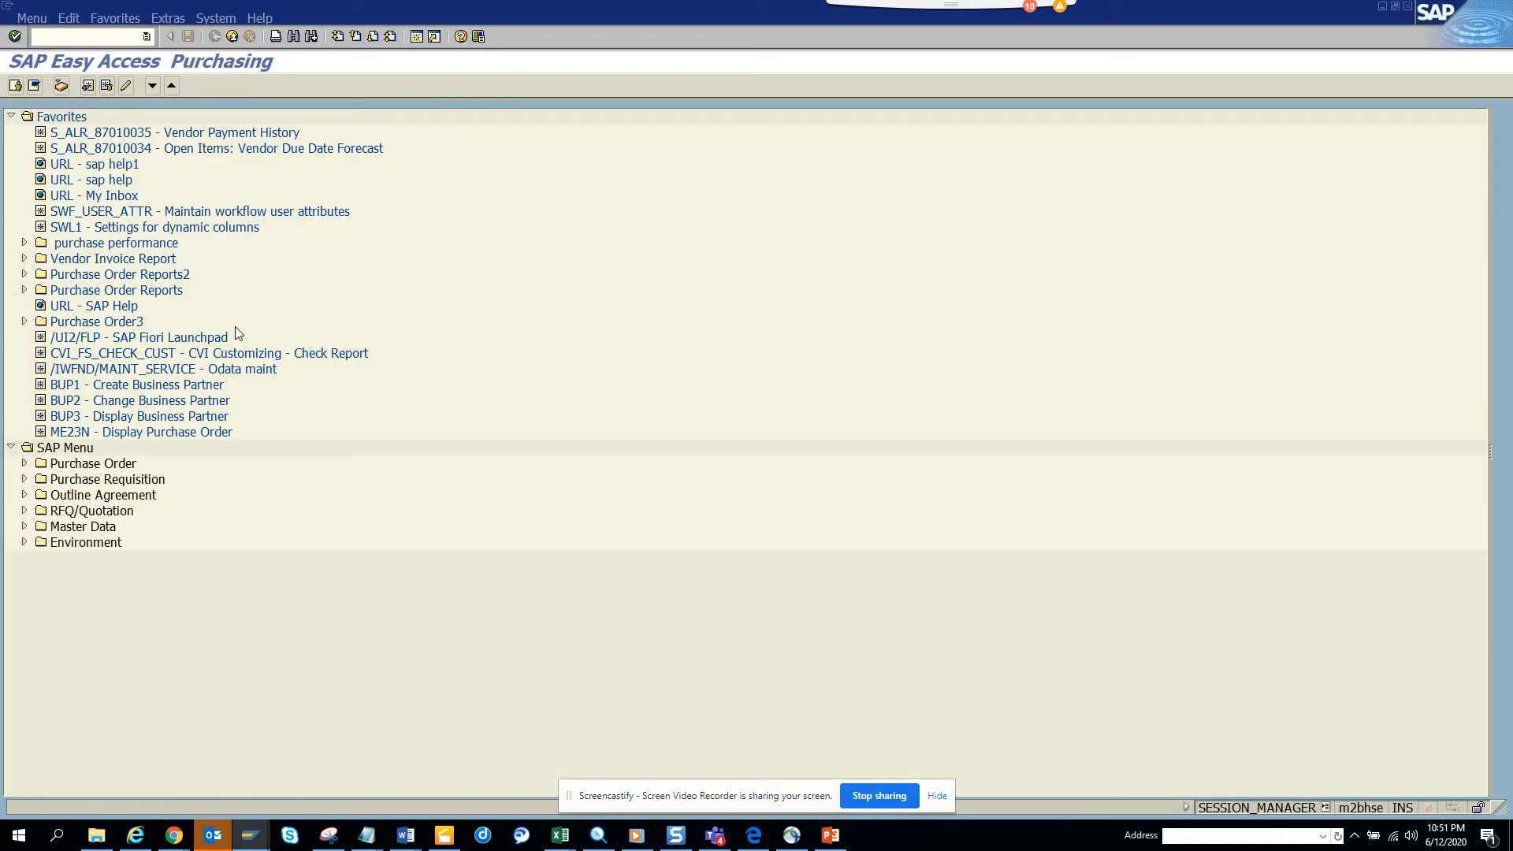
type("va03")
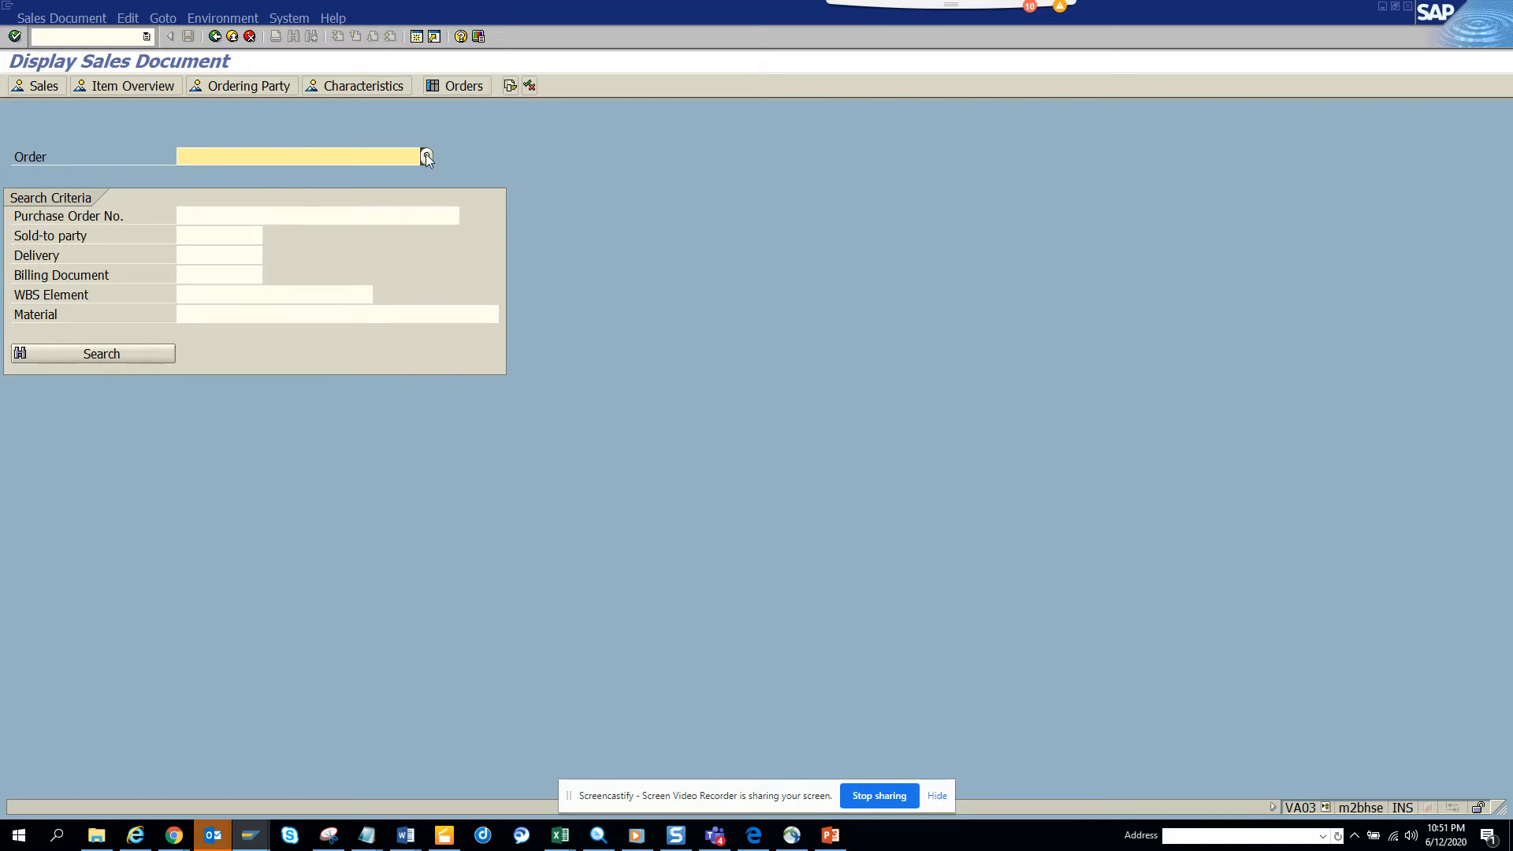
Select standard order 130 through the Order search help and display it.
left_click(426, 158)
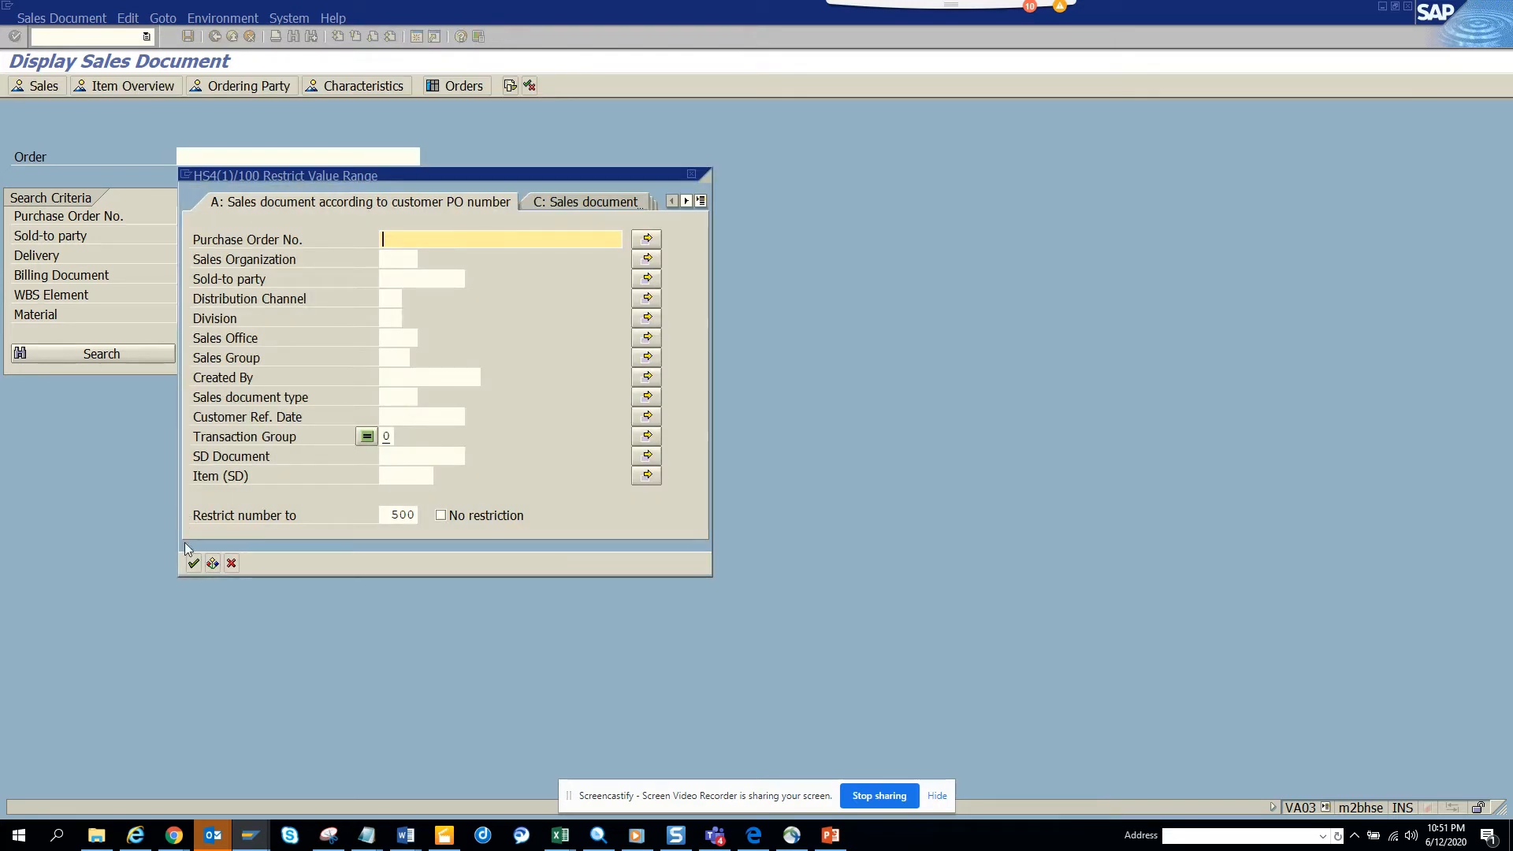
left_click(192, 563)
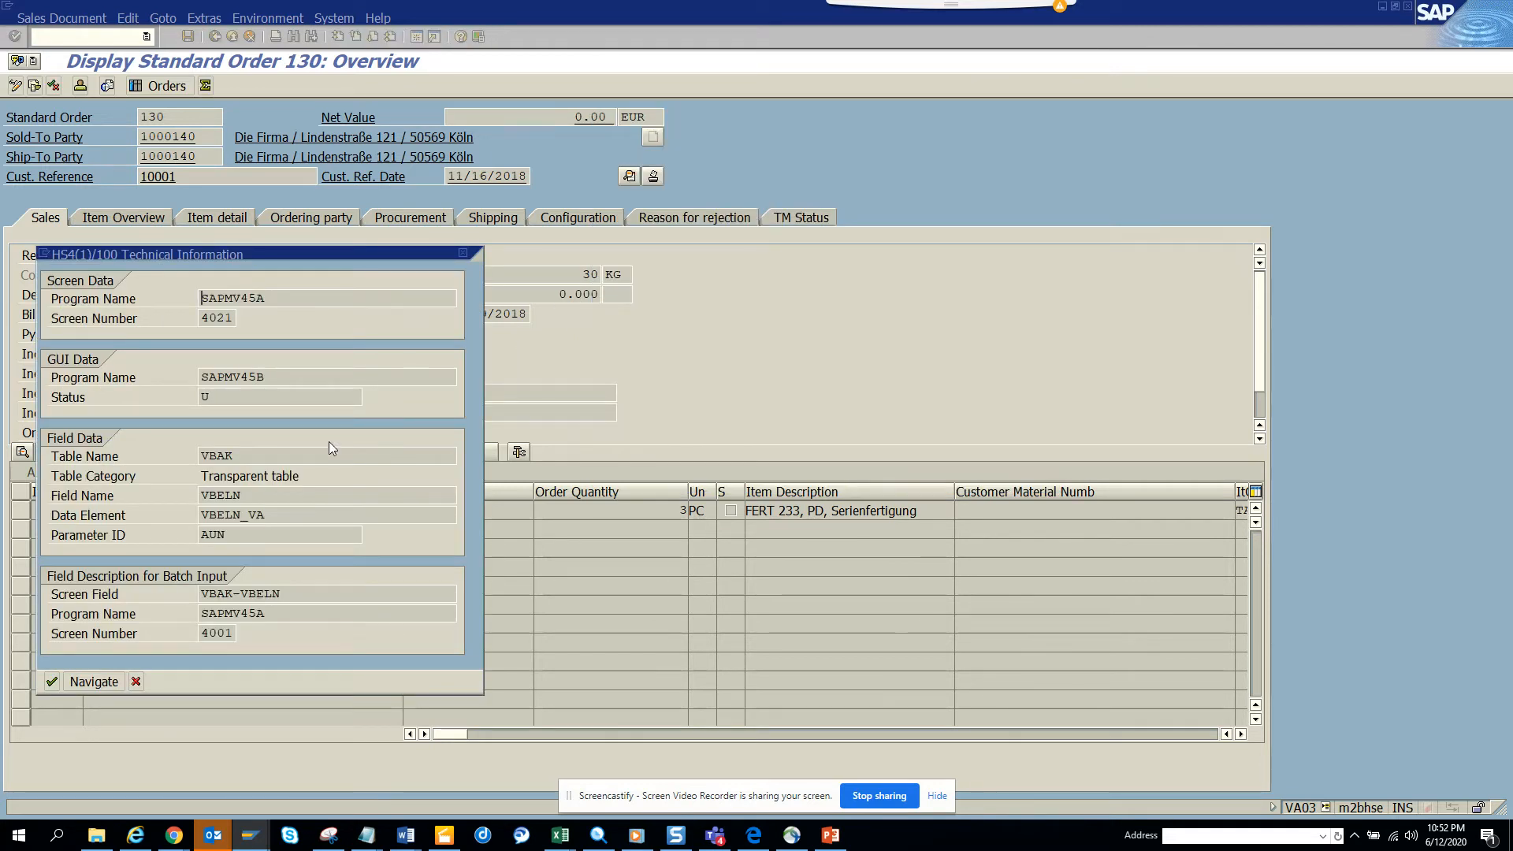
Read the order field's technical info (VBAK-VBELN), close the help window and go back to ST05.
double_click(216, 456)
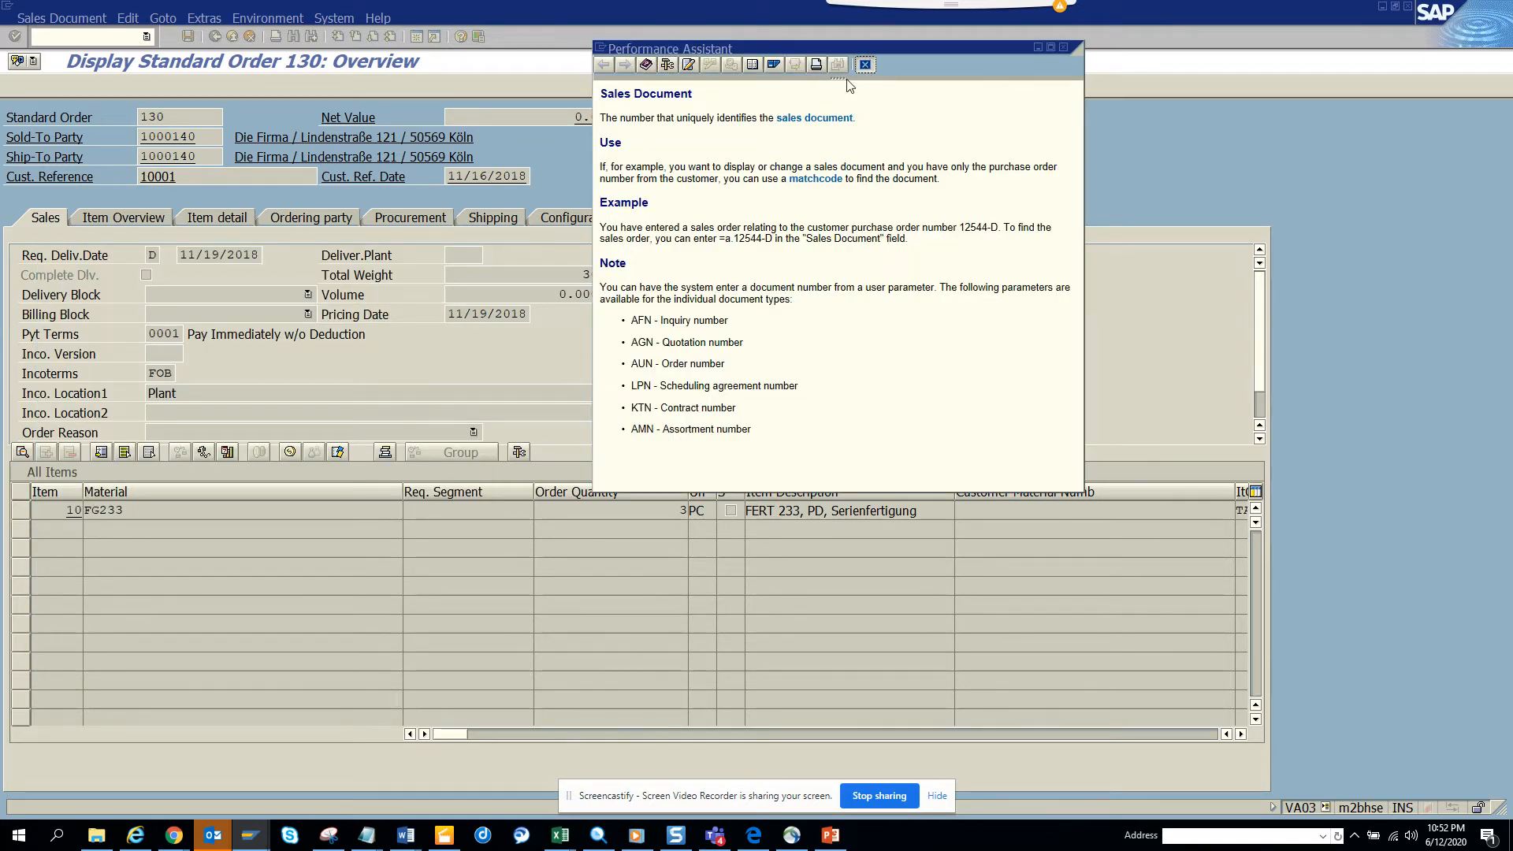
left_click(864, 63)
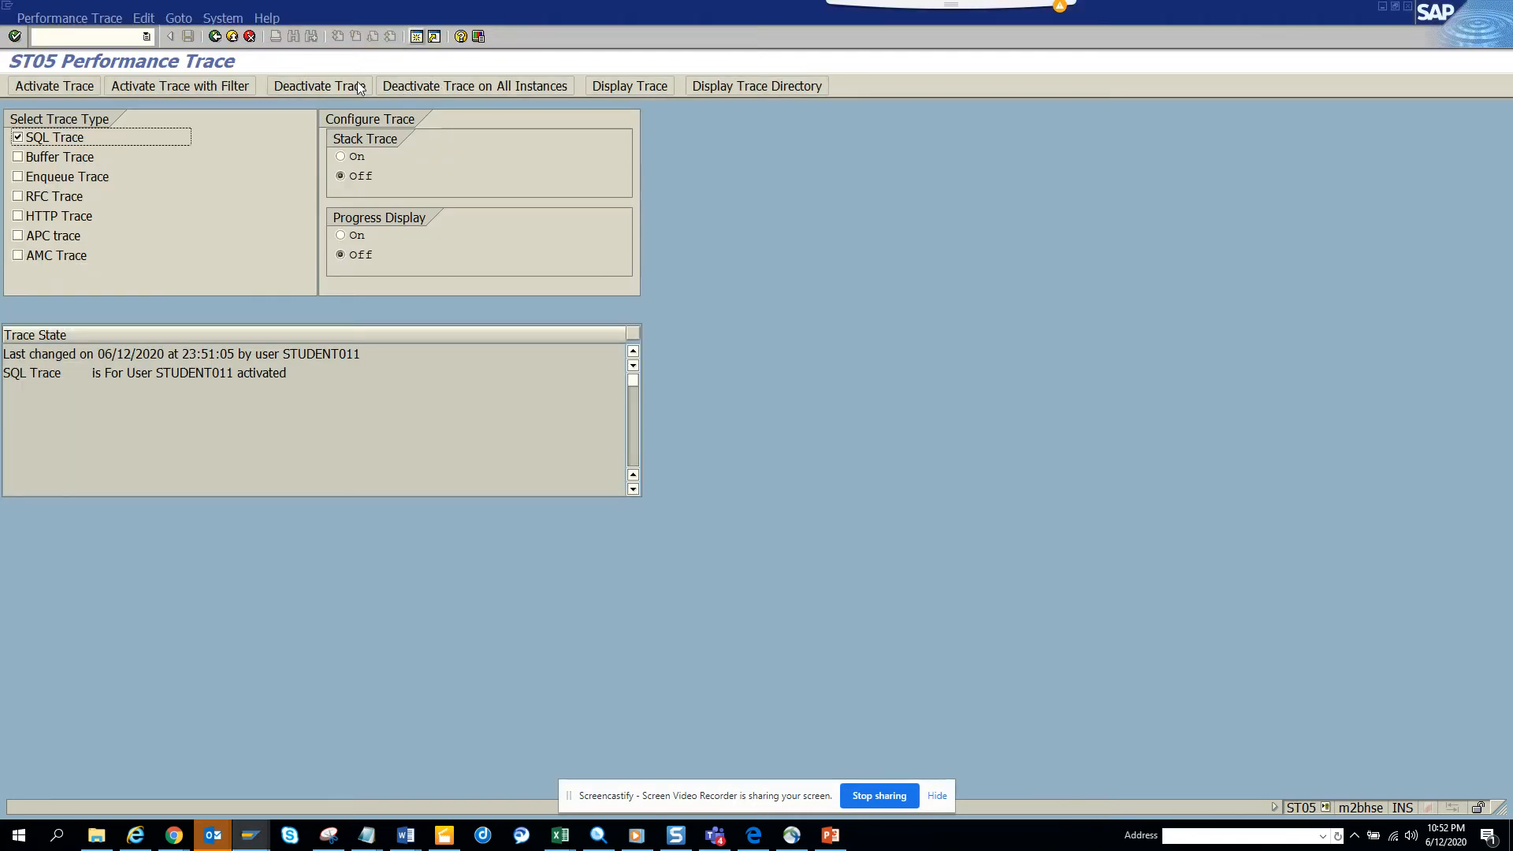
Deactivate the SQL trace and bring up the Display Trace filter conditions.
left_click(318, 85)
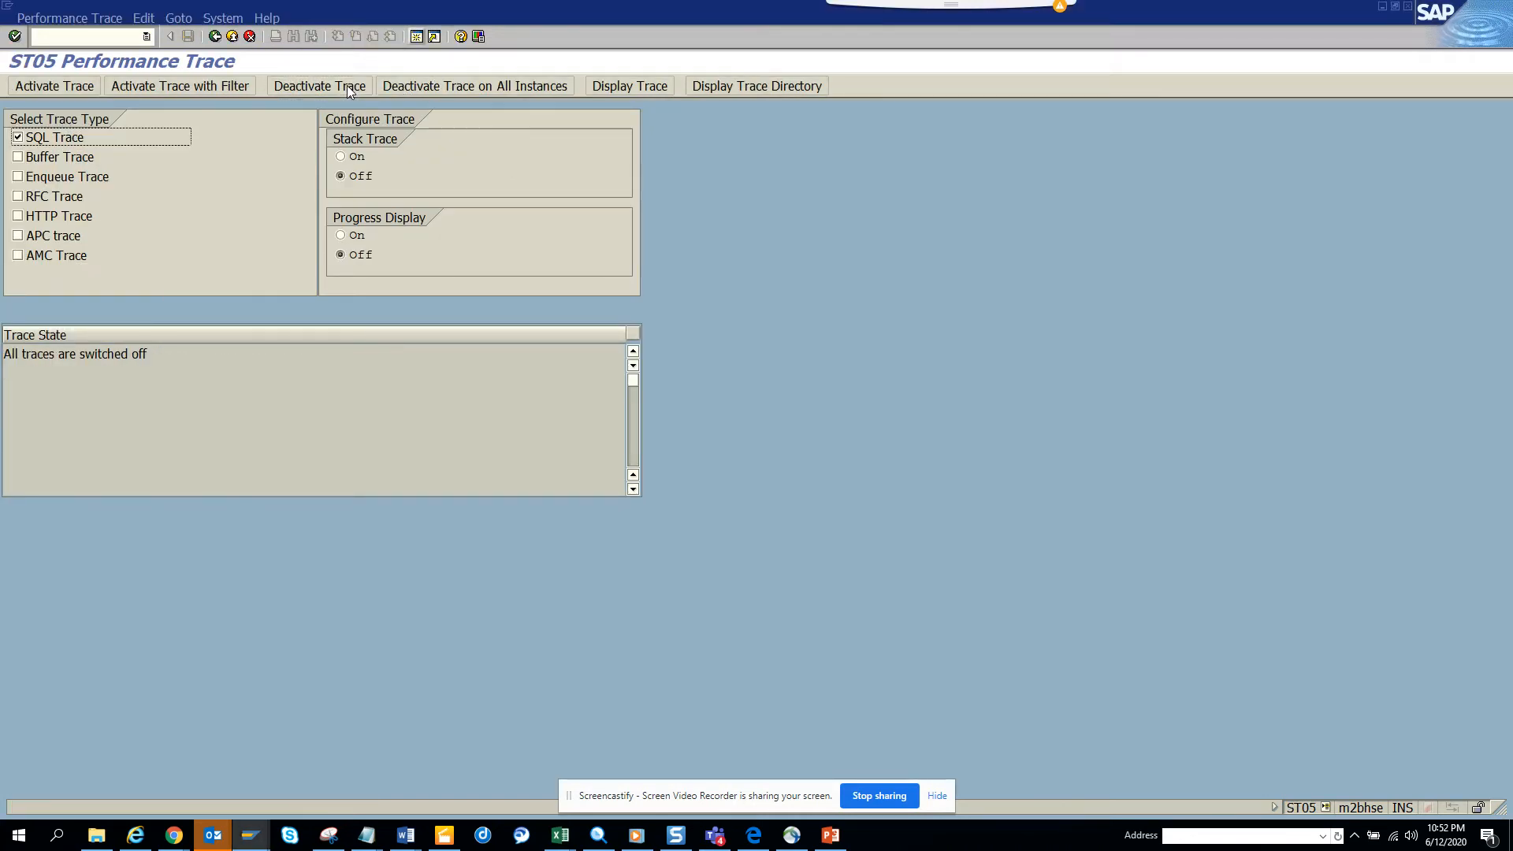
left_click(180, 85)
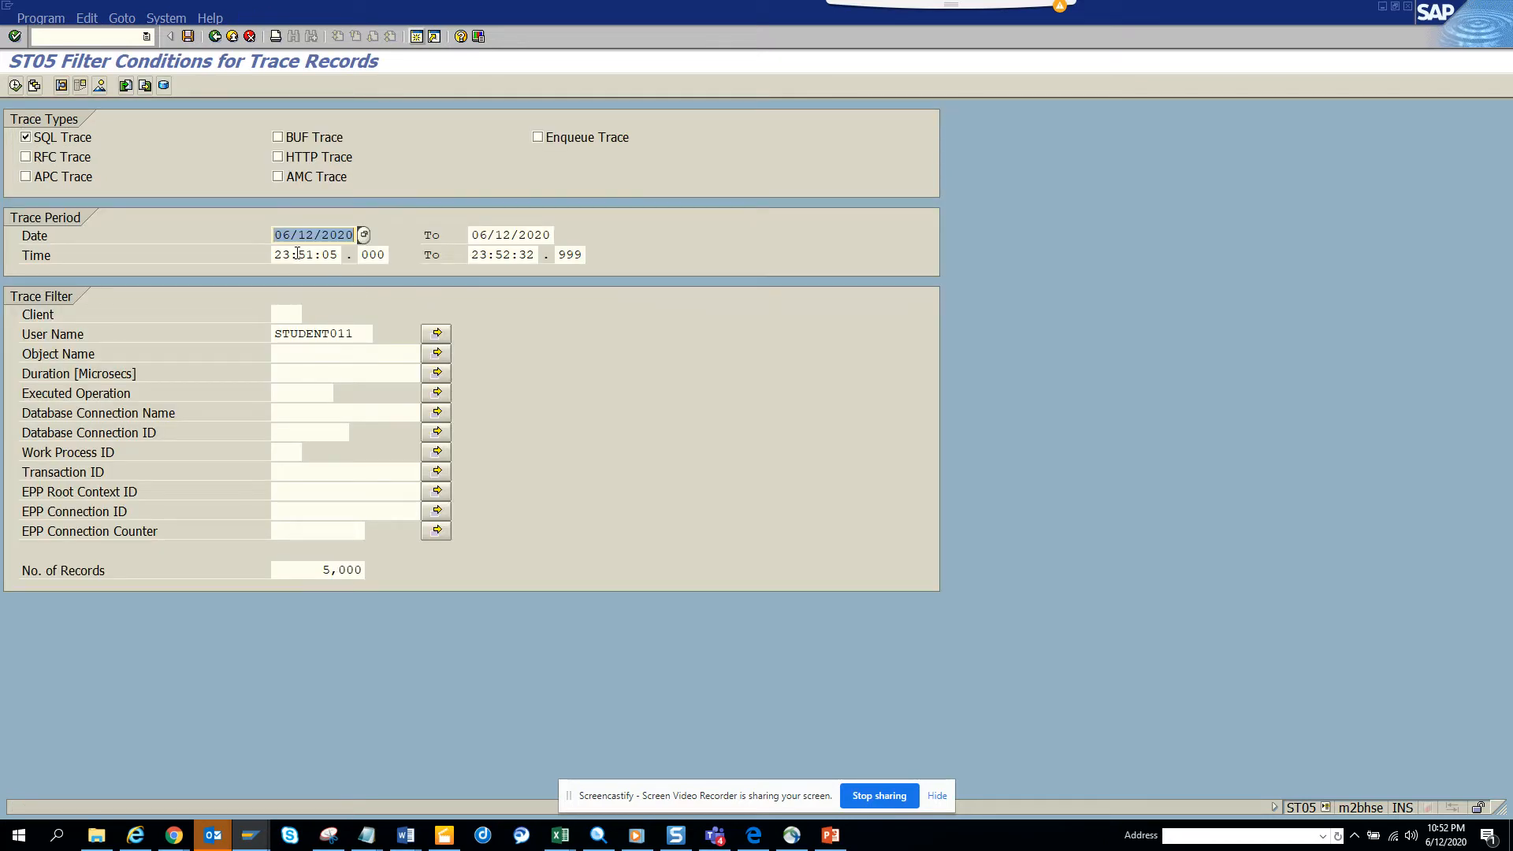
left_click(306, 254)
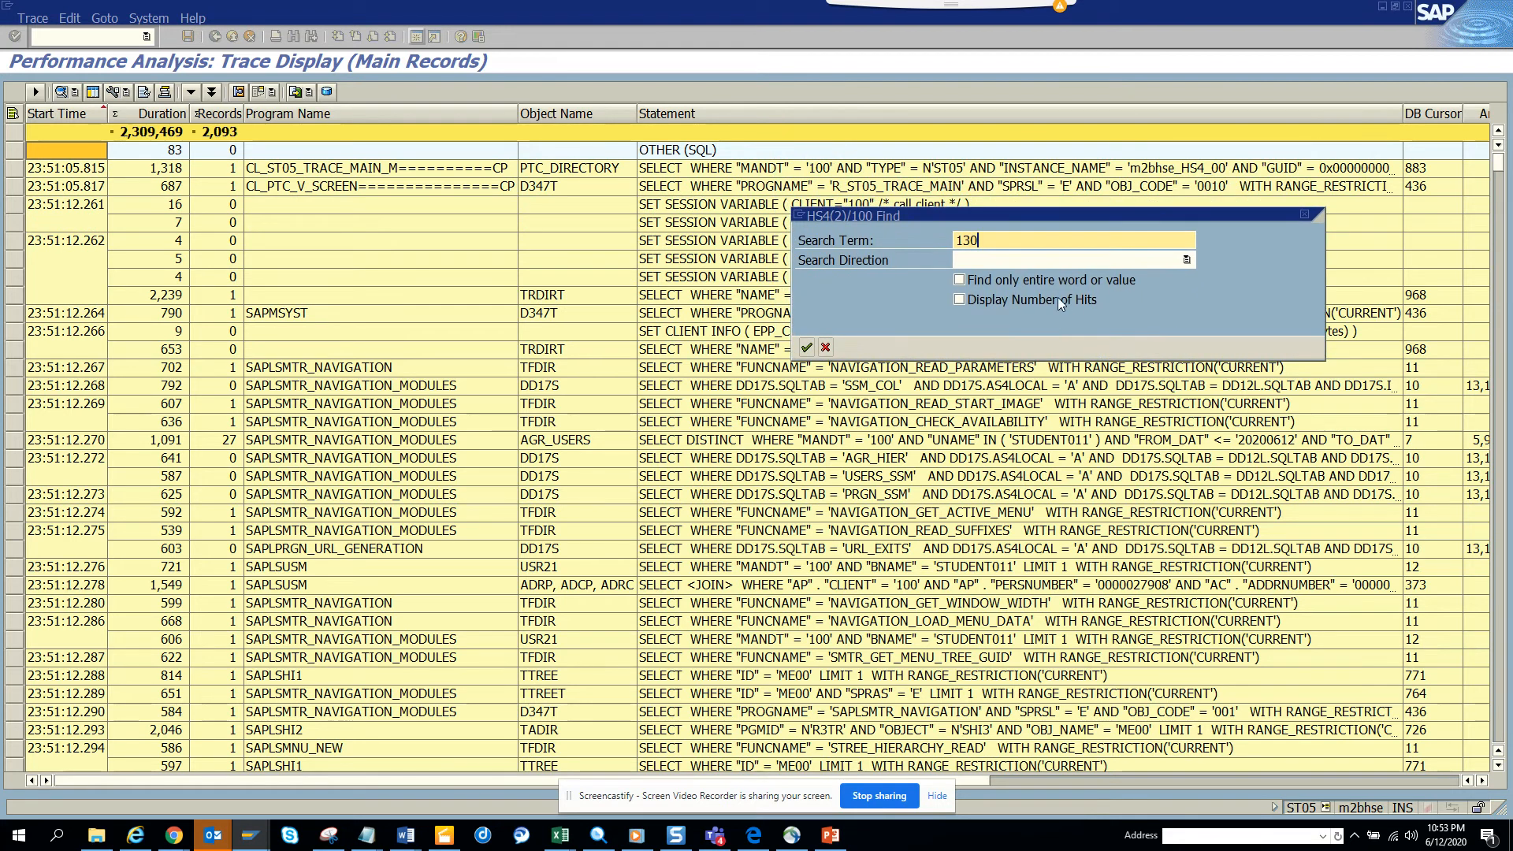
Search the trace for 130 and advance through its hits up to 6 of 18, past the VBKD, VBPA and VBAP reads.
left_click(958, 300)
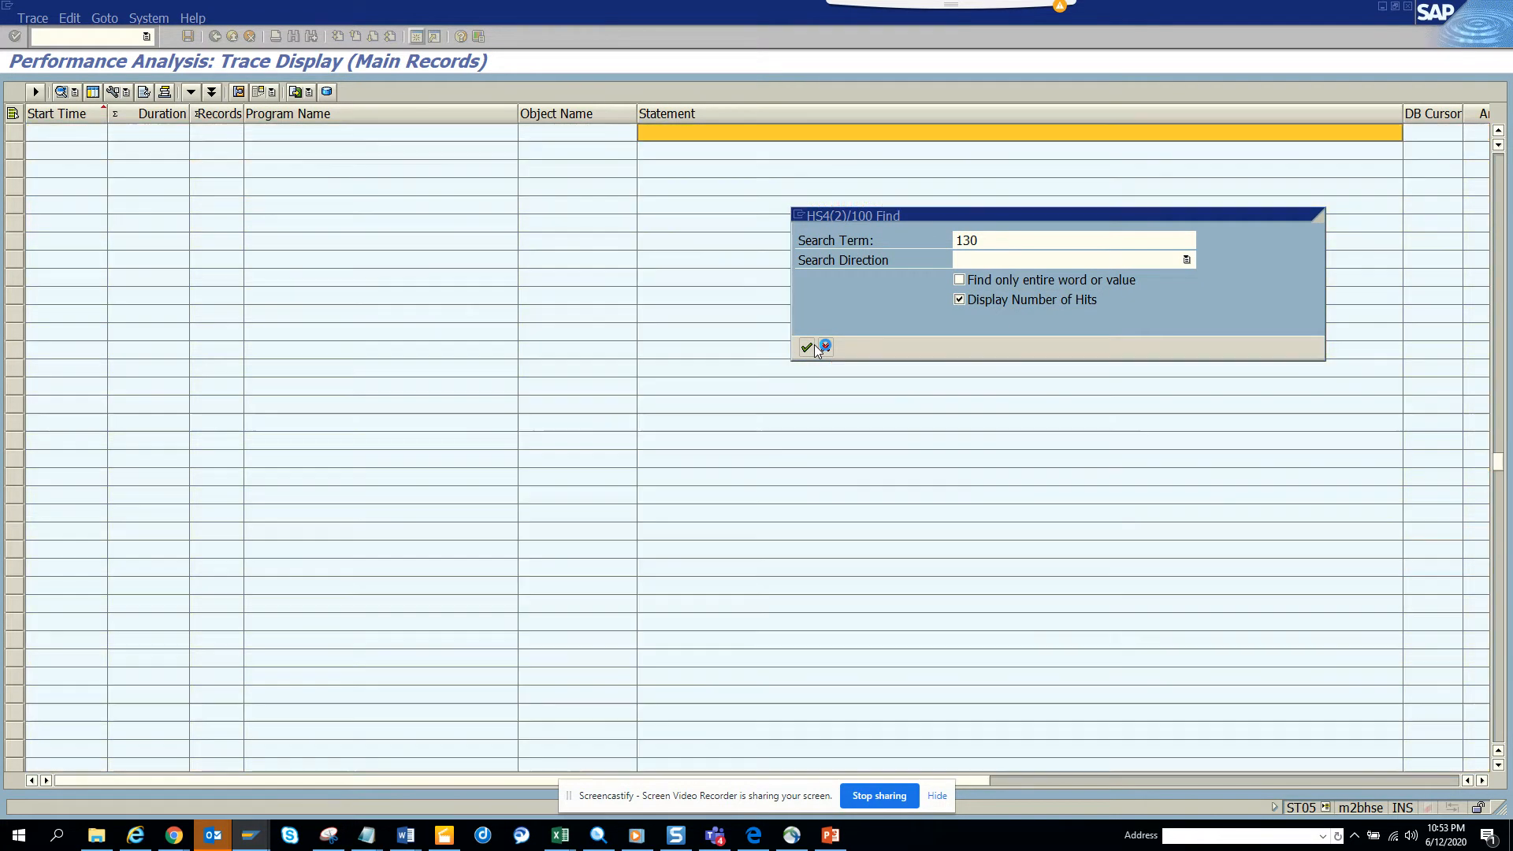
left_click(805, 346)
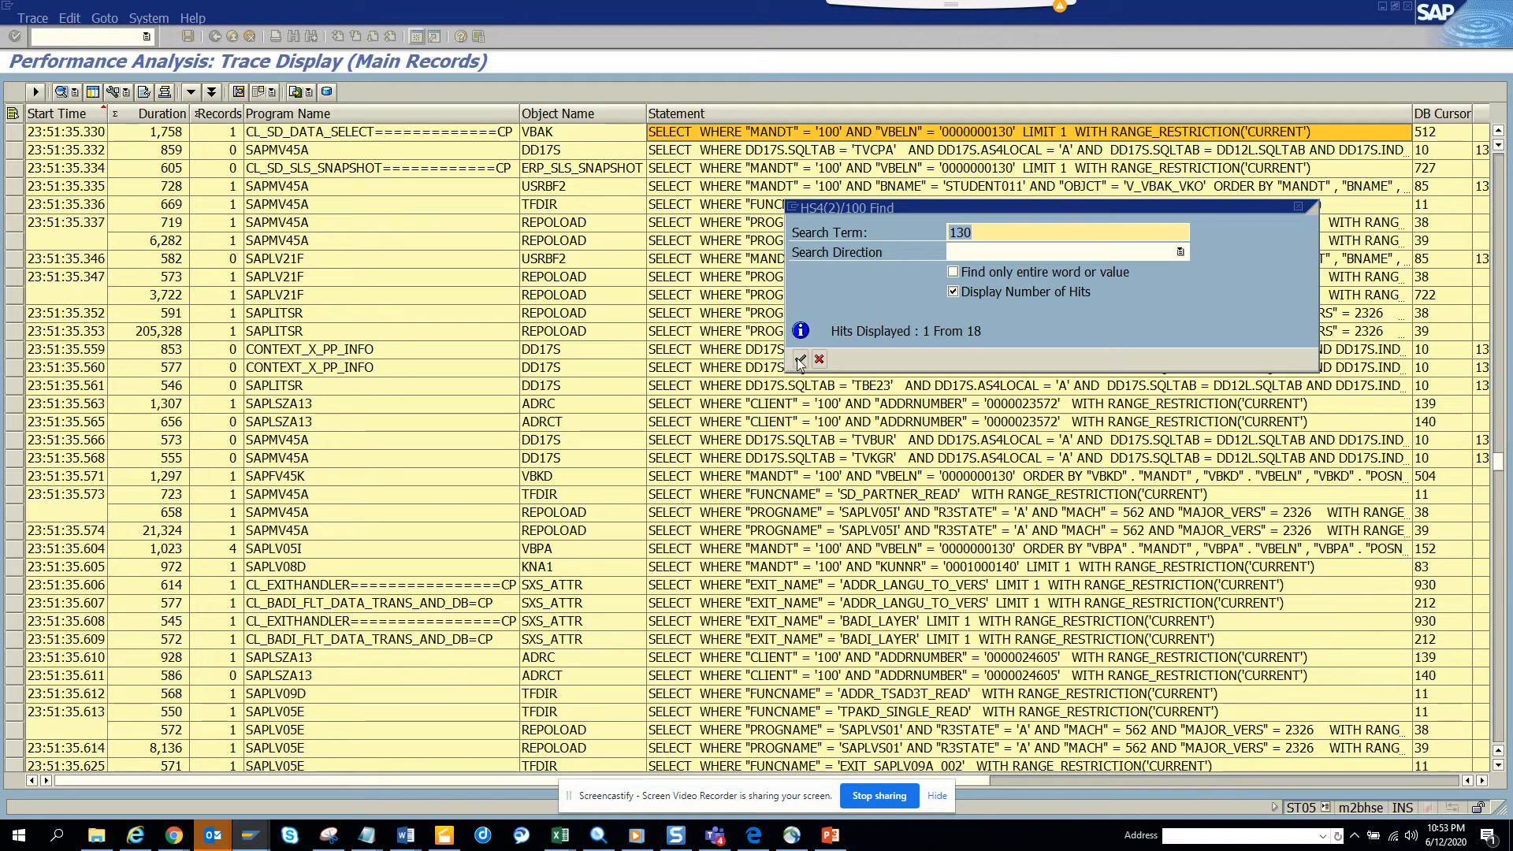
left_click(796, 359)
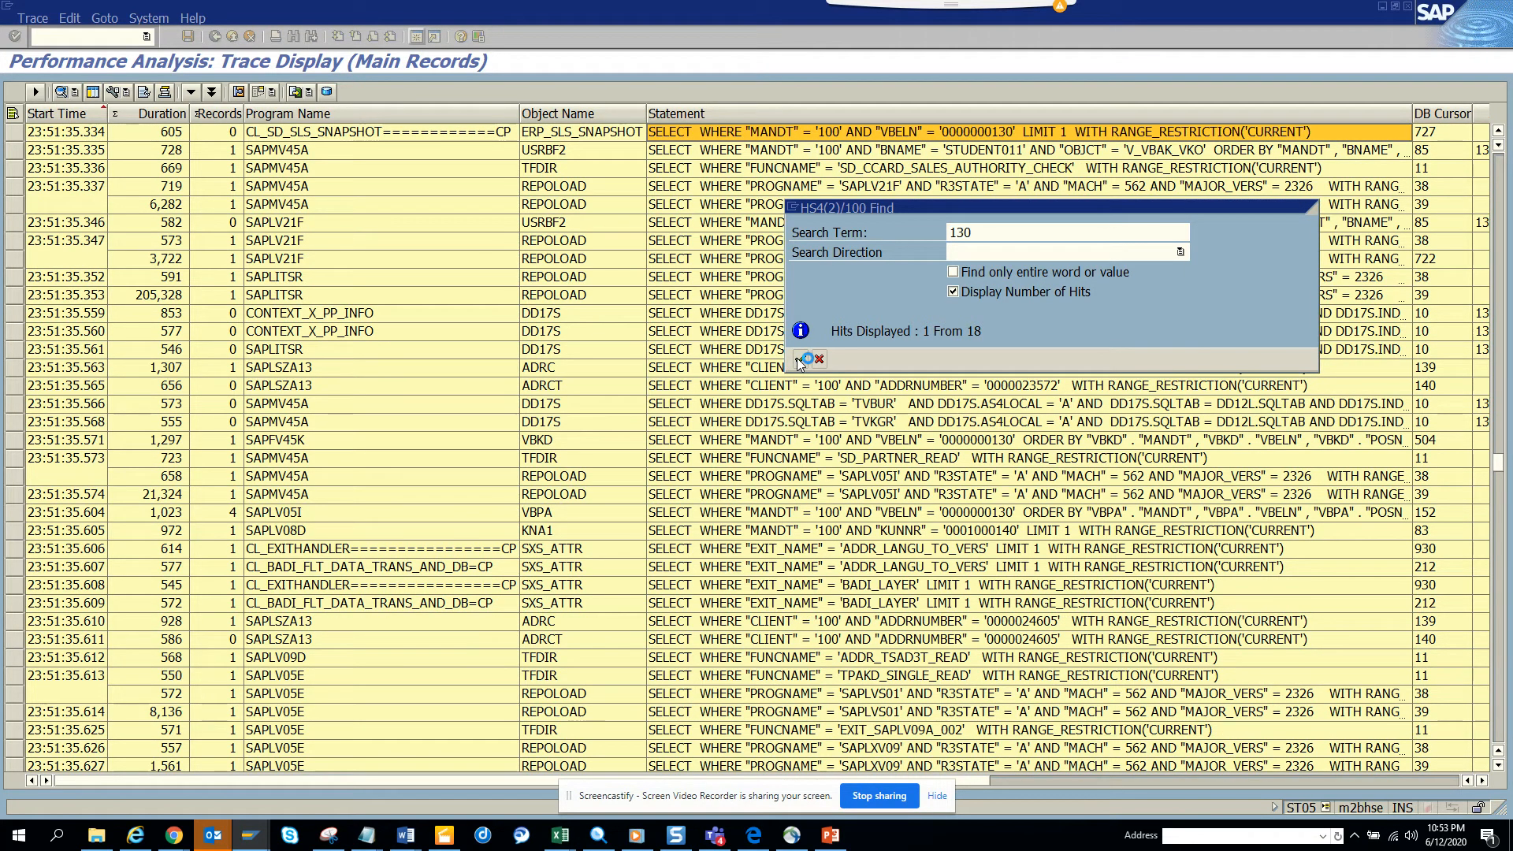
left_click(794, 359)
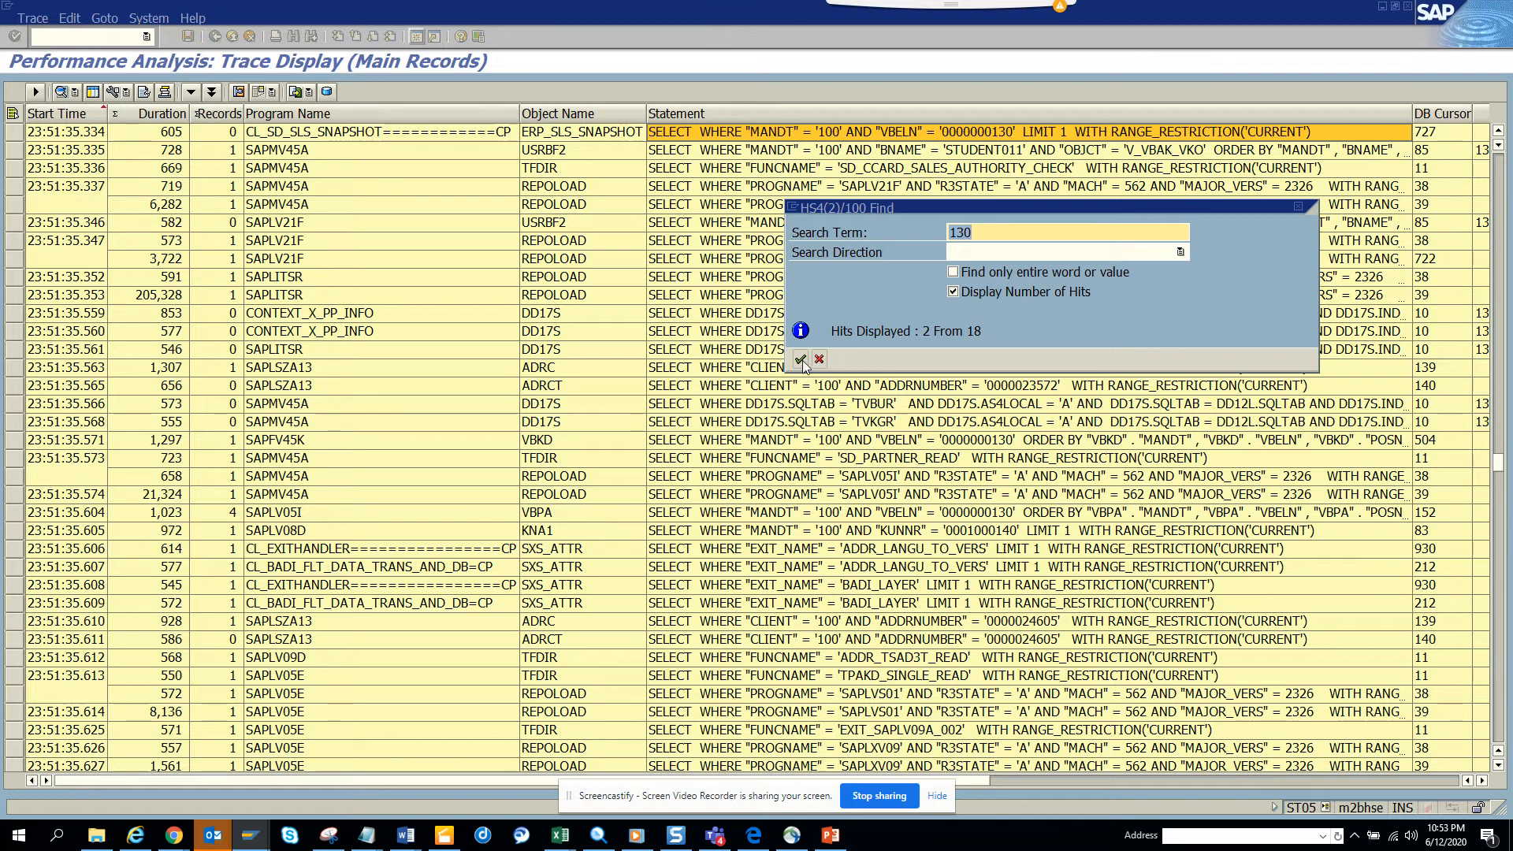
left_click(800, 359)
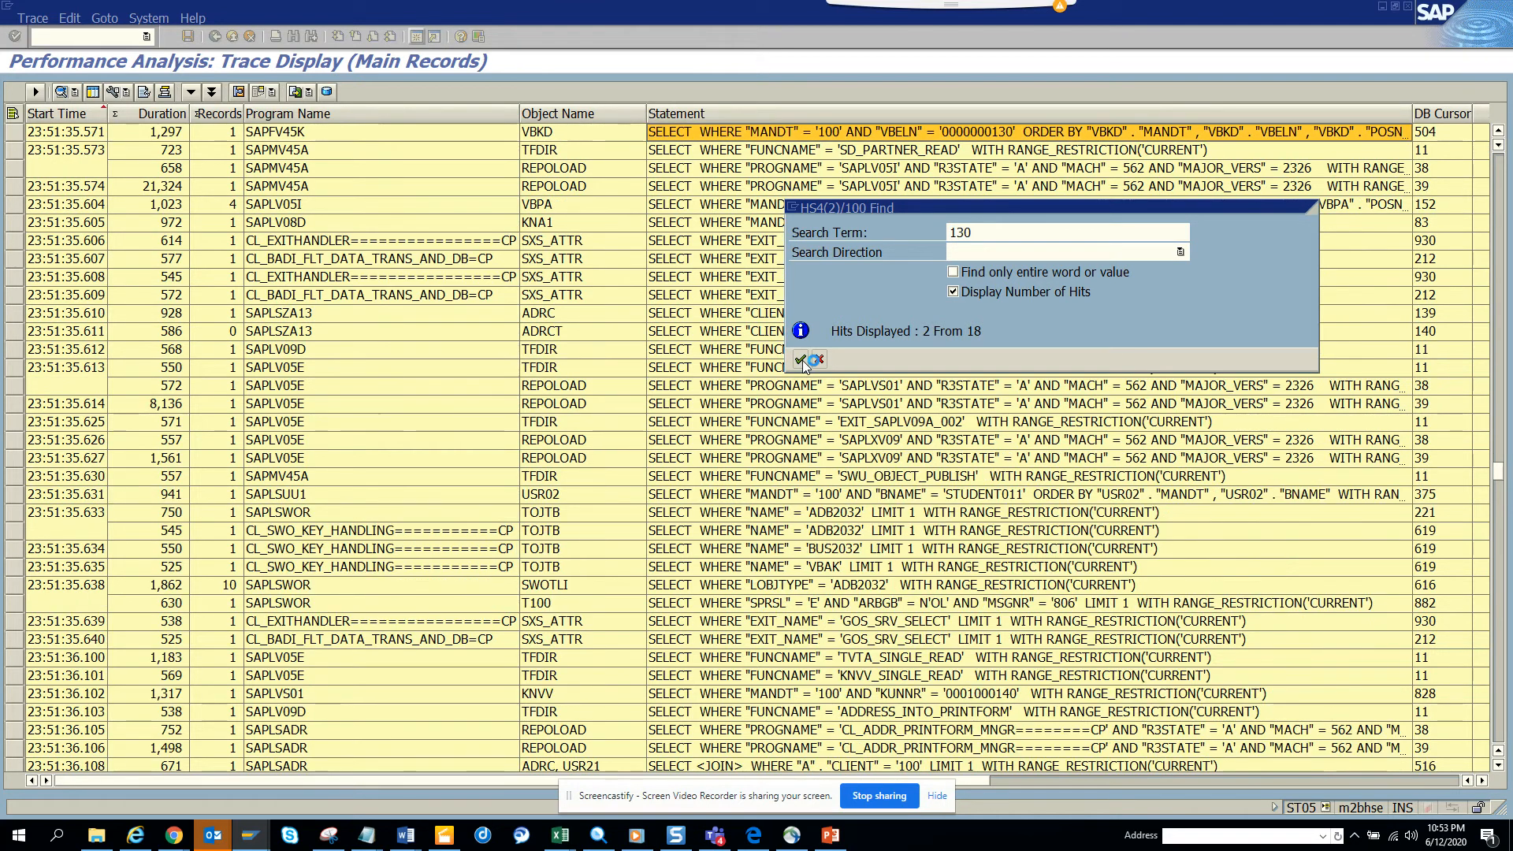
left_click(804, 359)
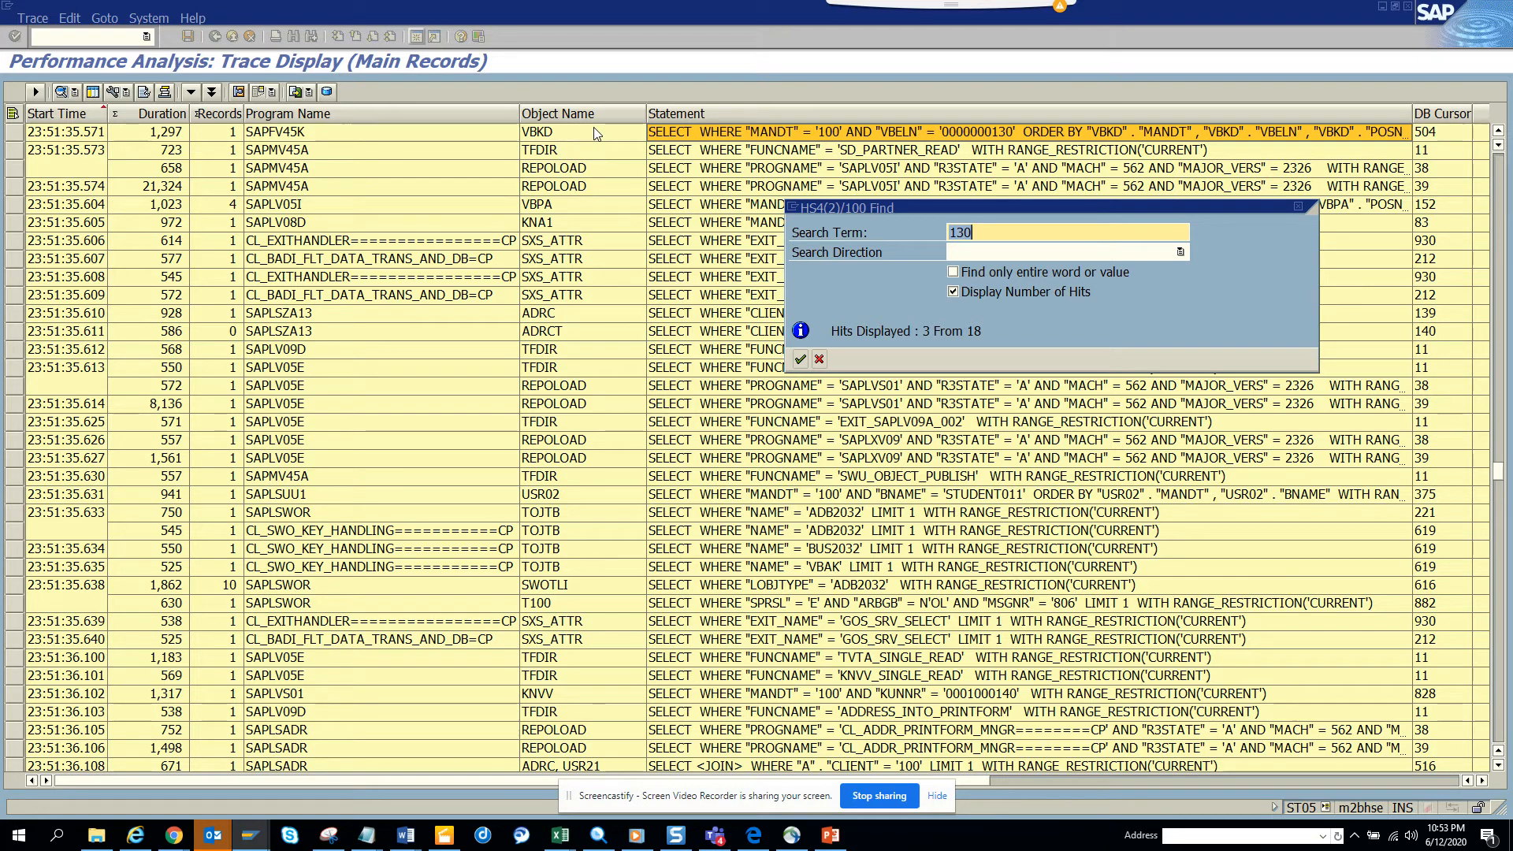
mouse_move(832, 378)
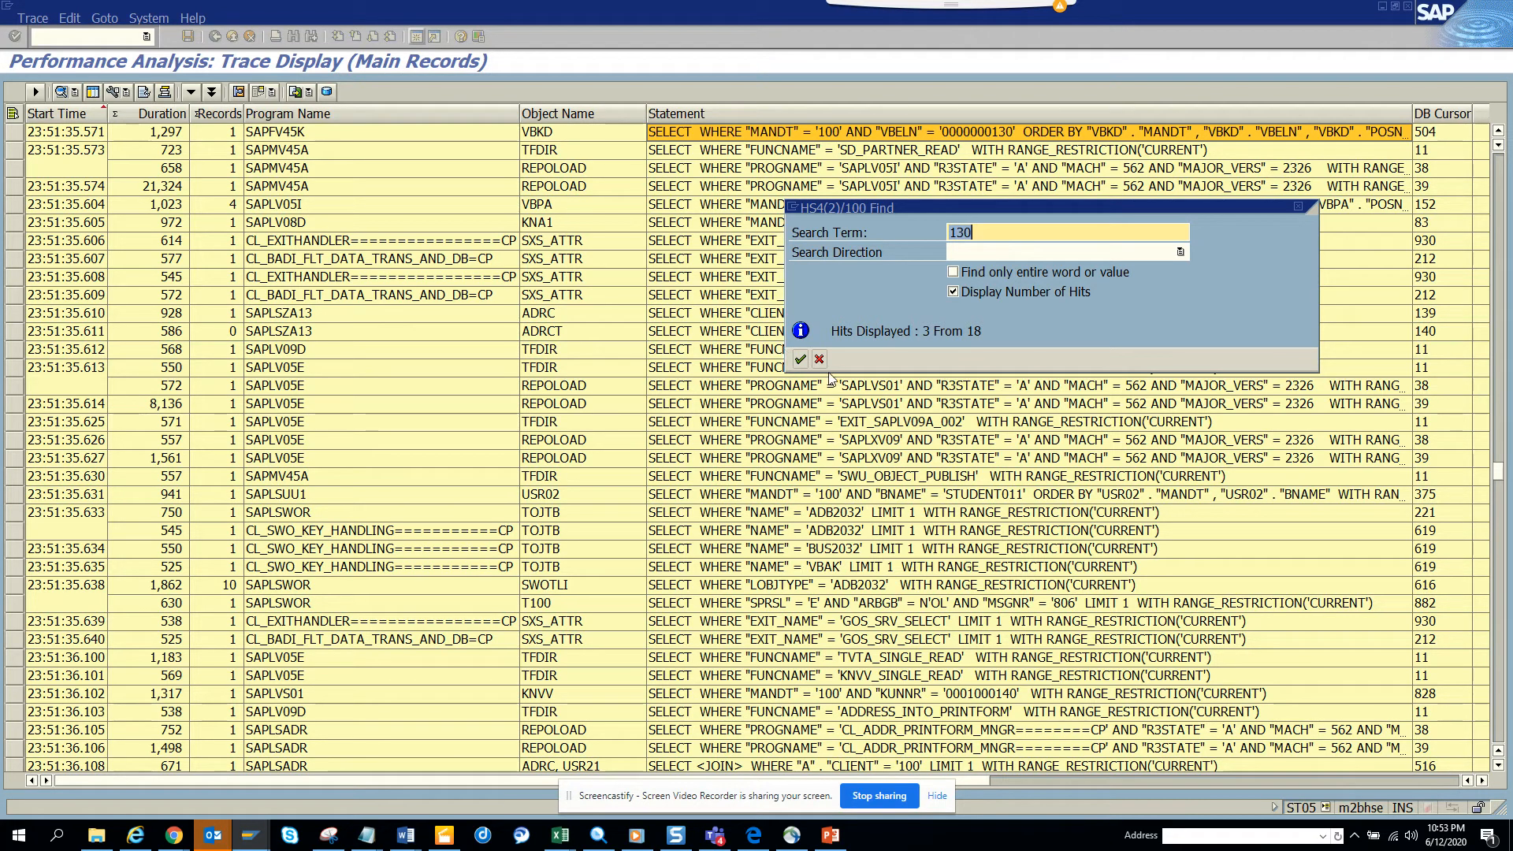
left_click(801, 359)
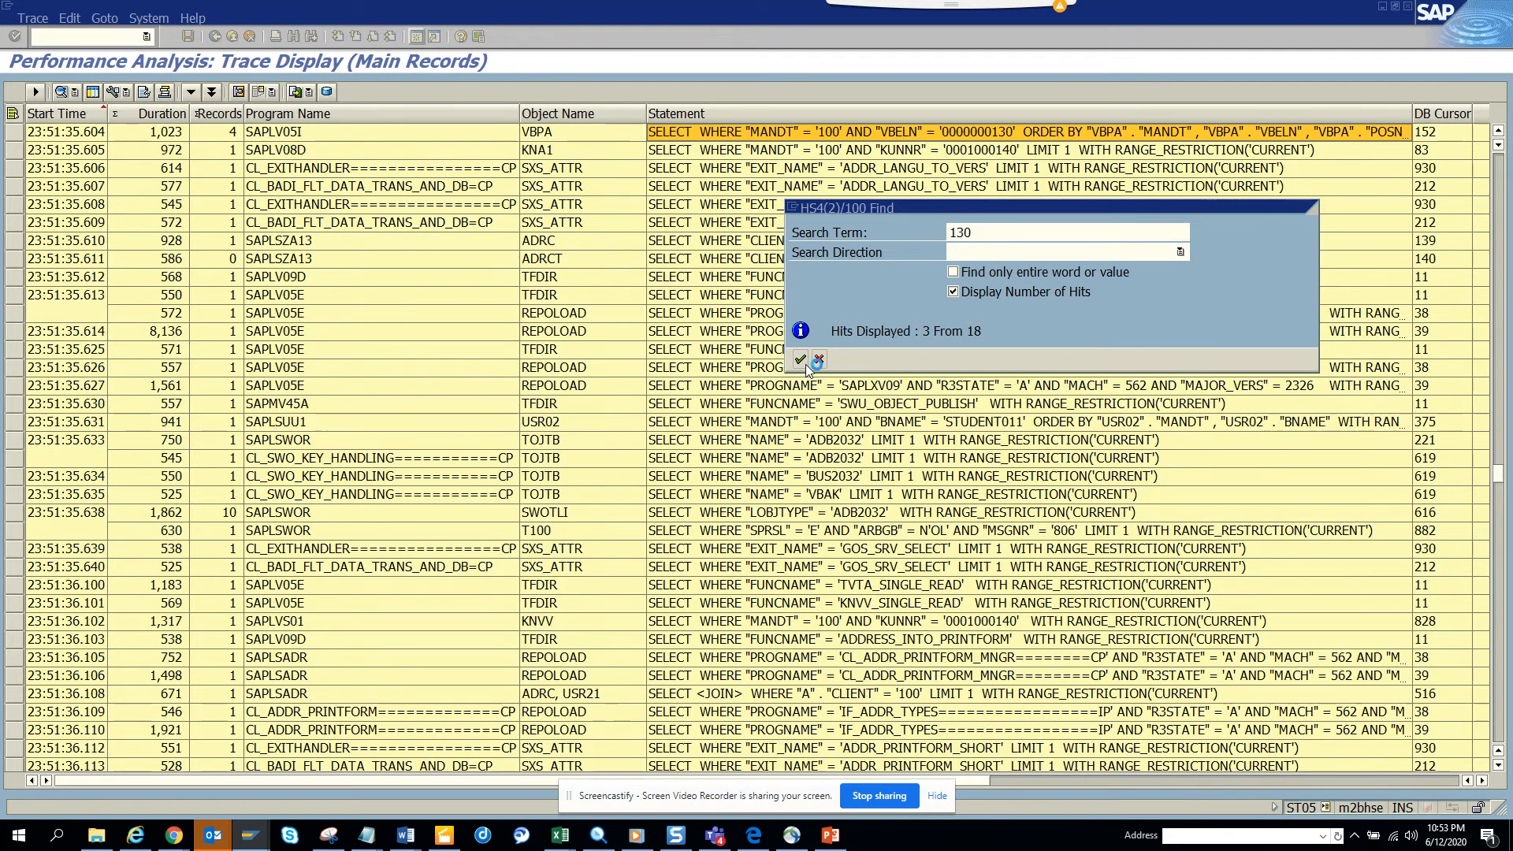
left_click(800, 359)
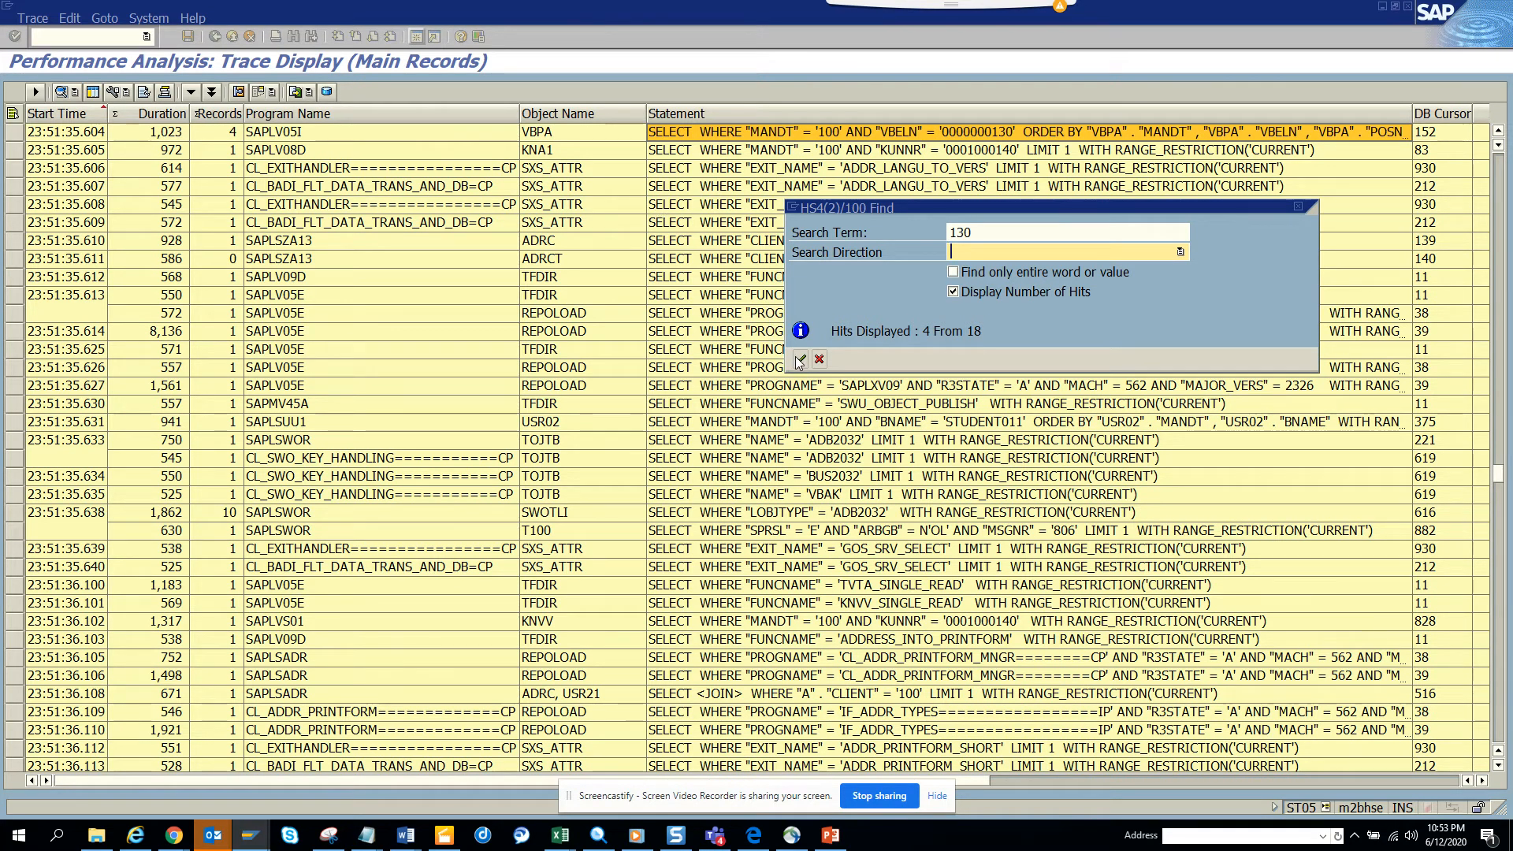
left_click(797, 359)
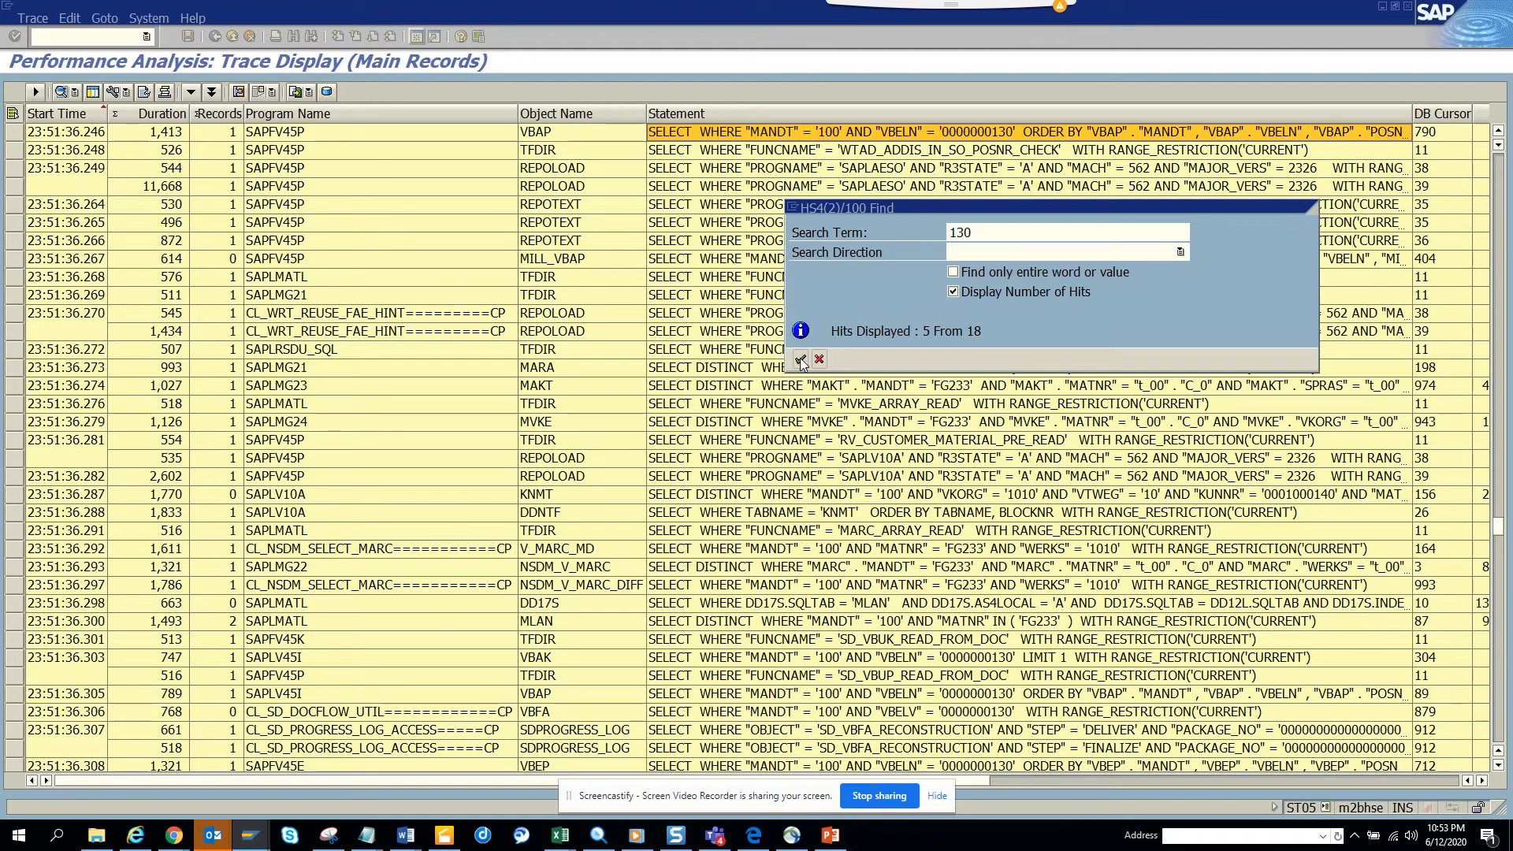
left_click(800, 359)
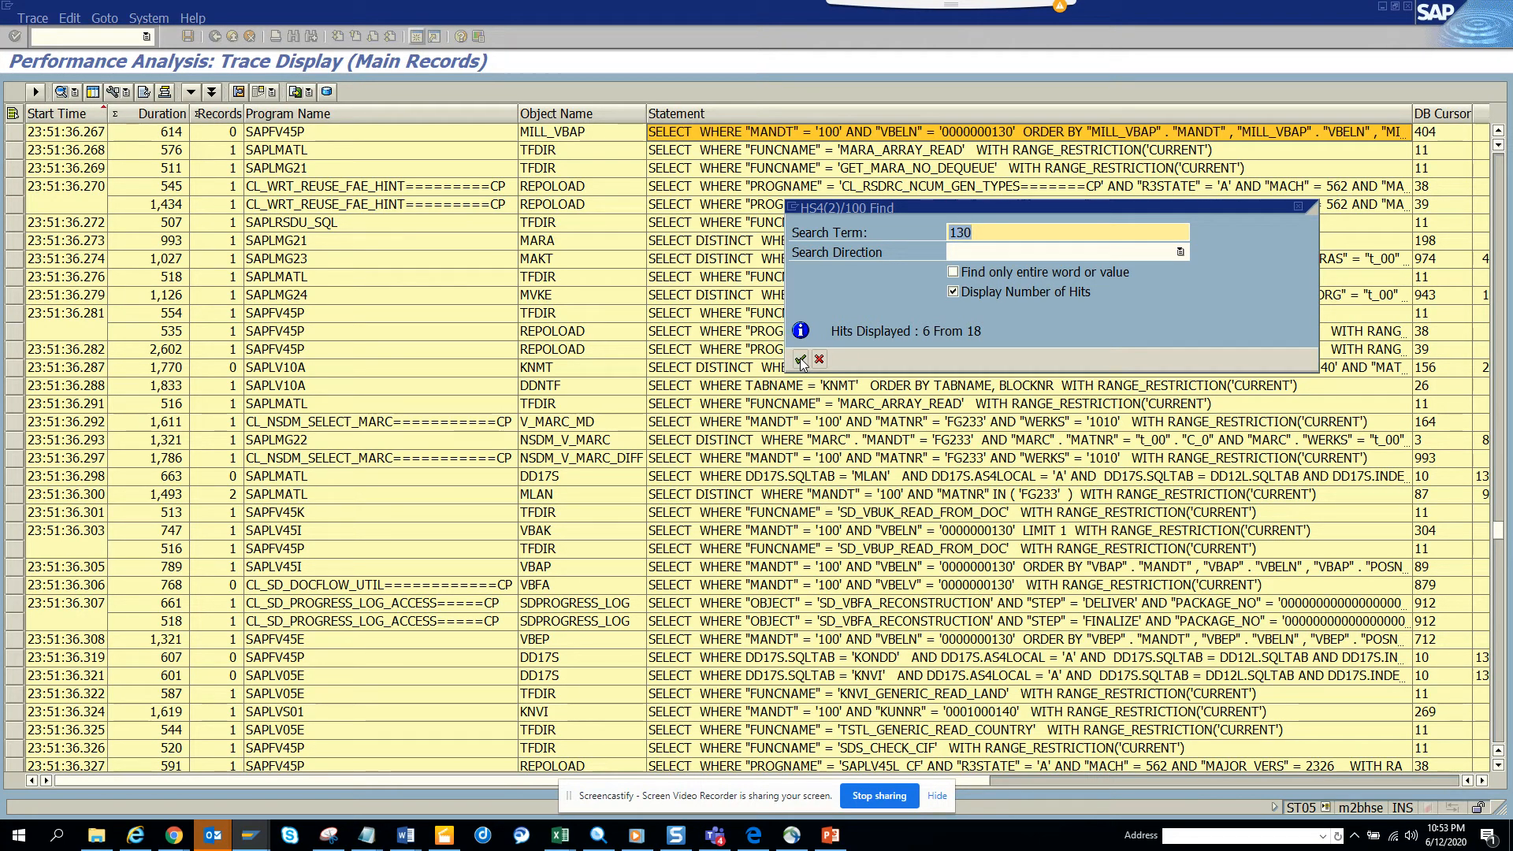
mouse_move(511, 227)
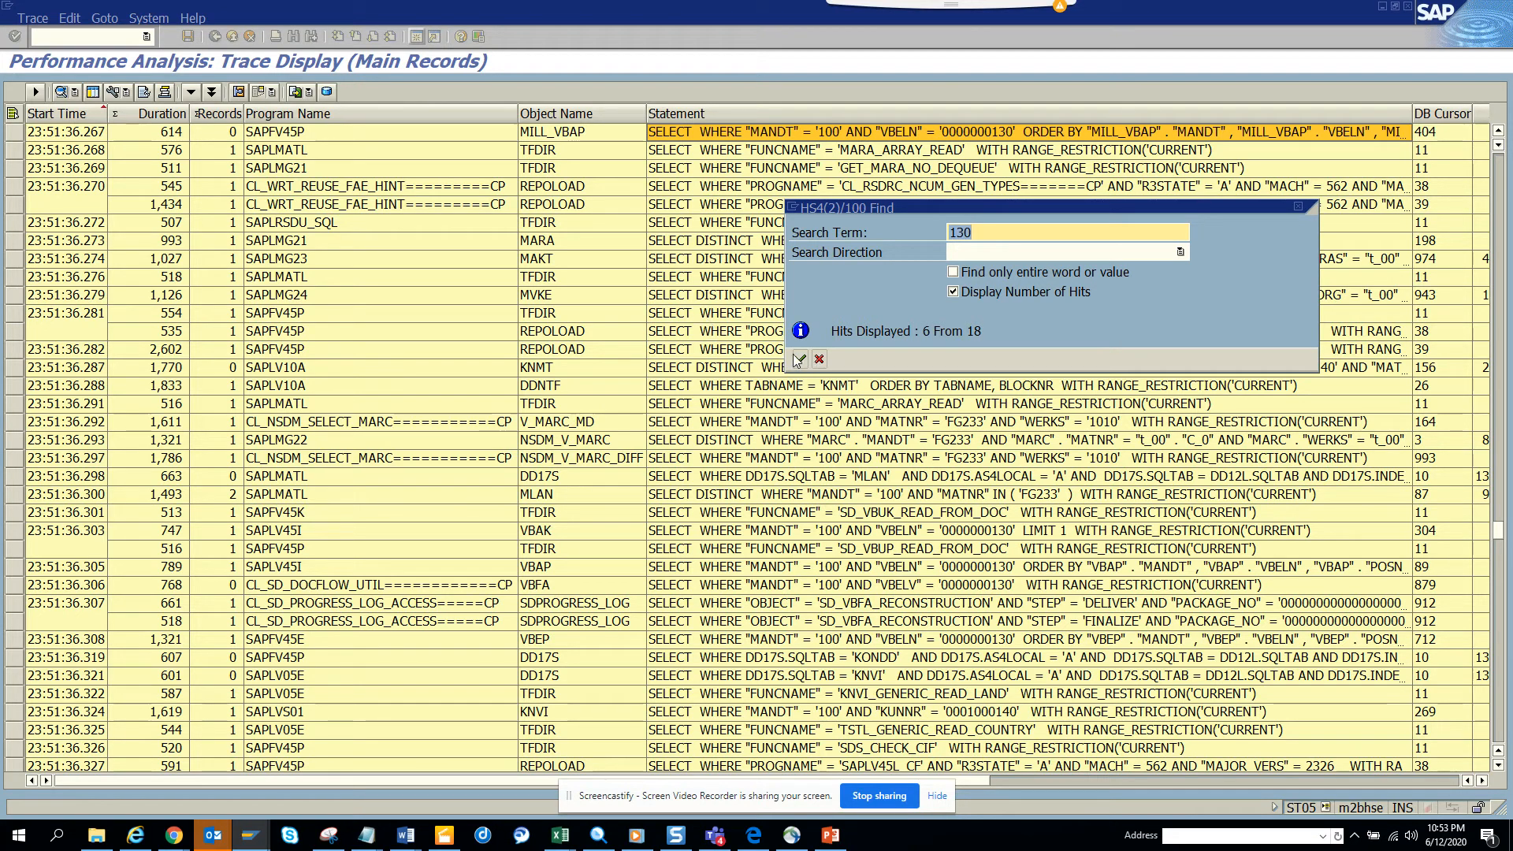
left_click(797, 359)
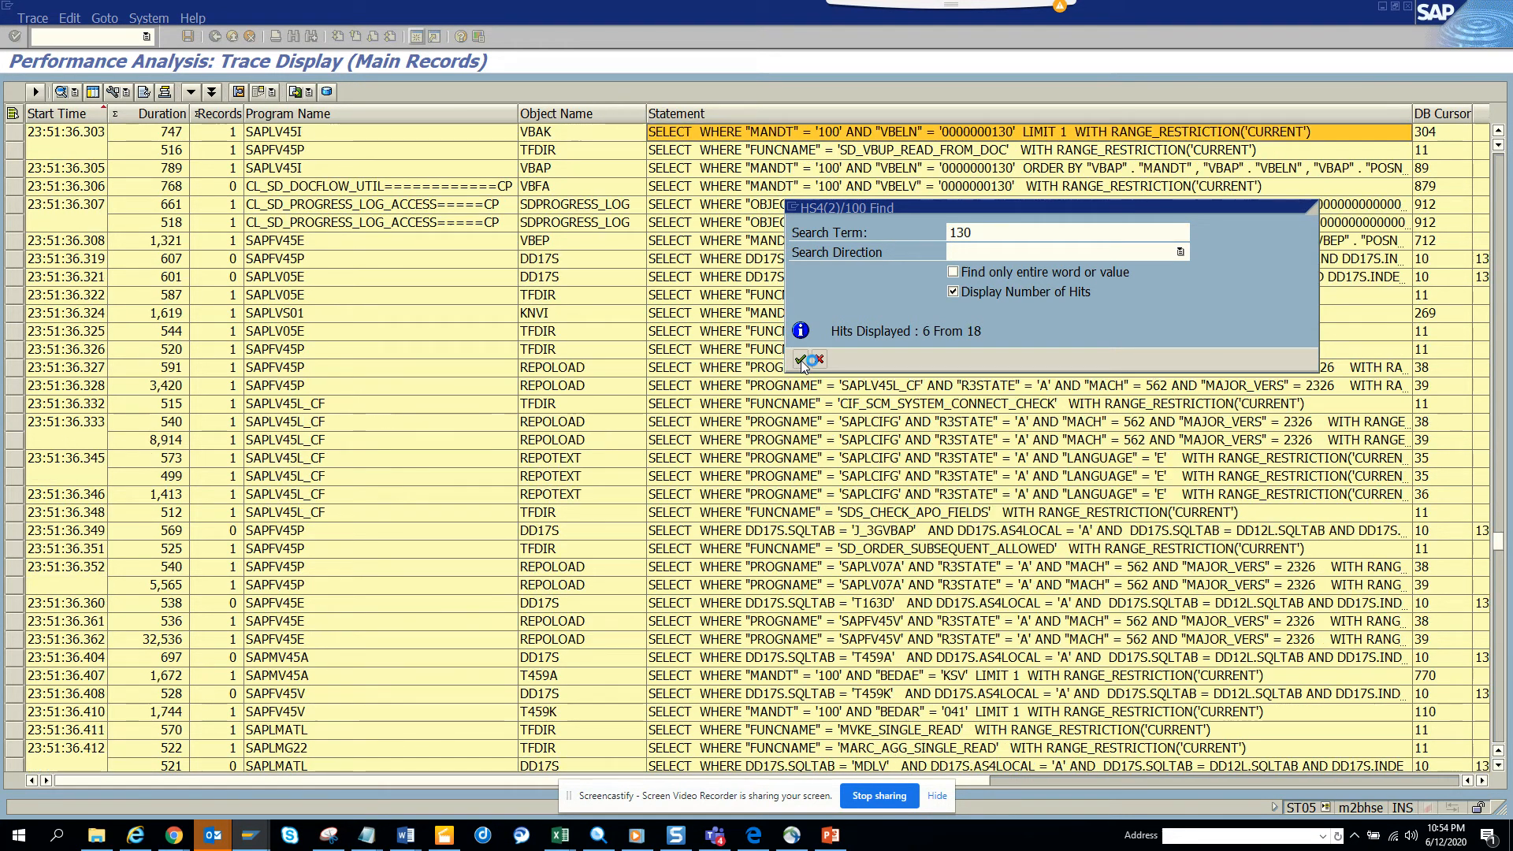
Advance the Find dialog from hit 7 to hit 17 of 18, passing the VBAK, VBEP, VBSN, NAST and VBEPDG reads.
left_click(800, 359)
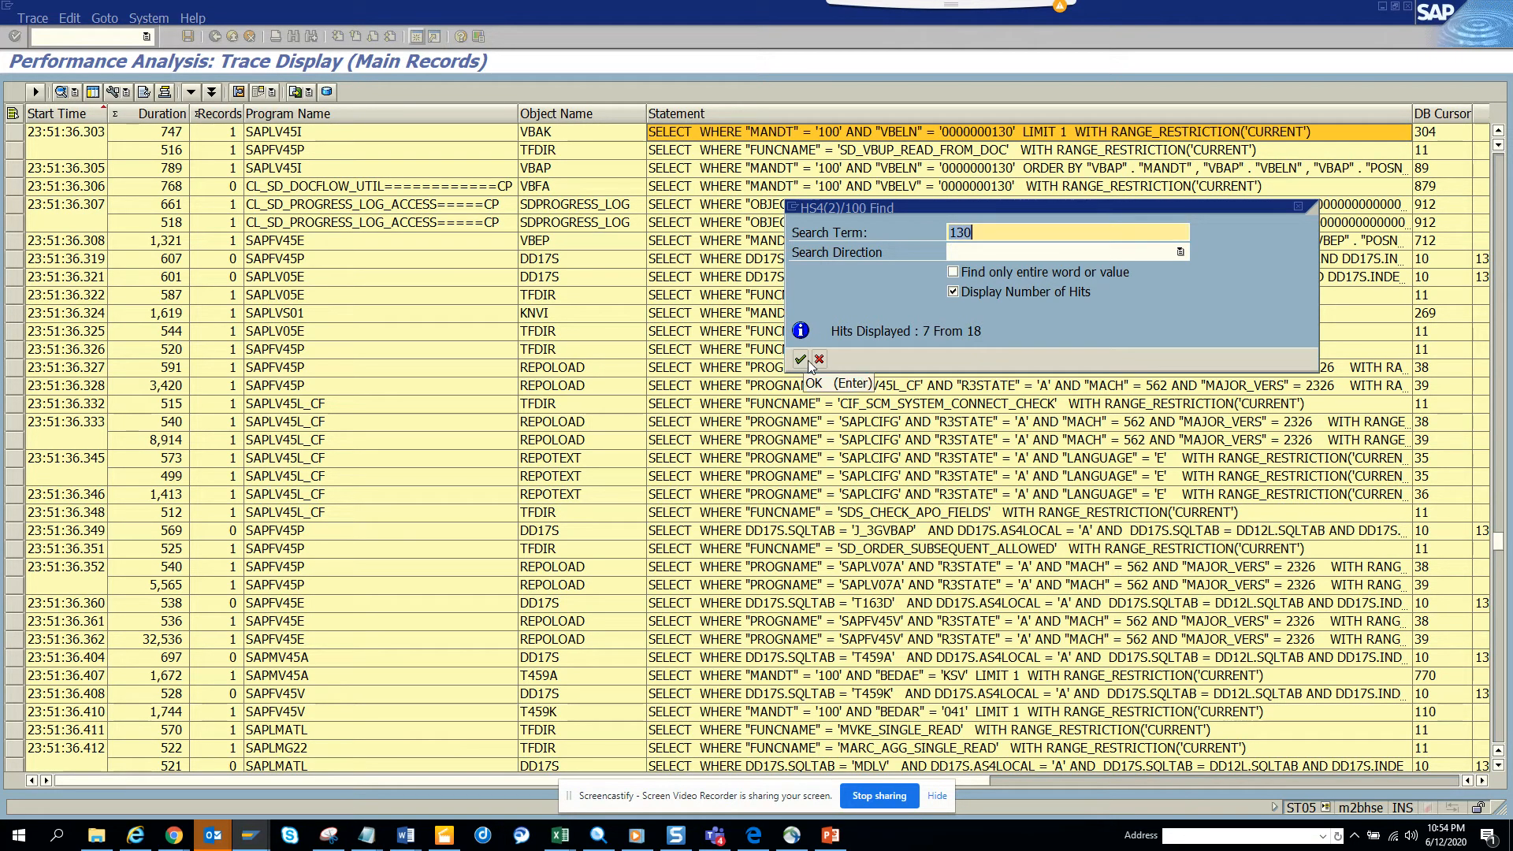
left_click(800, 360)
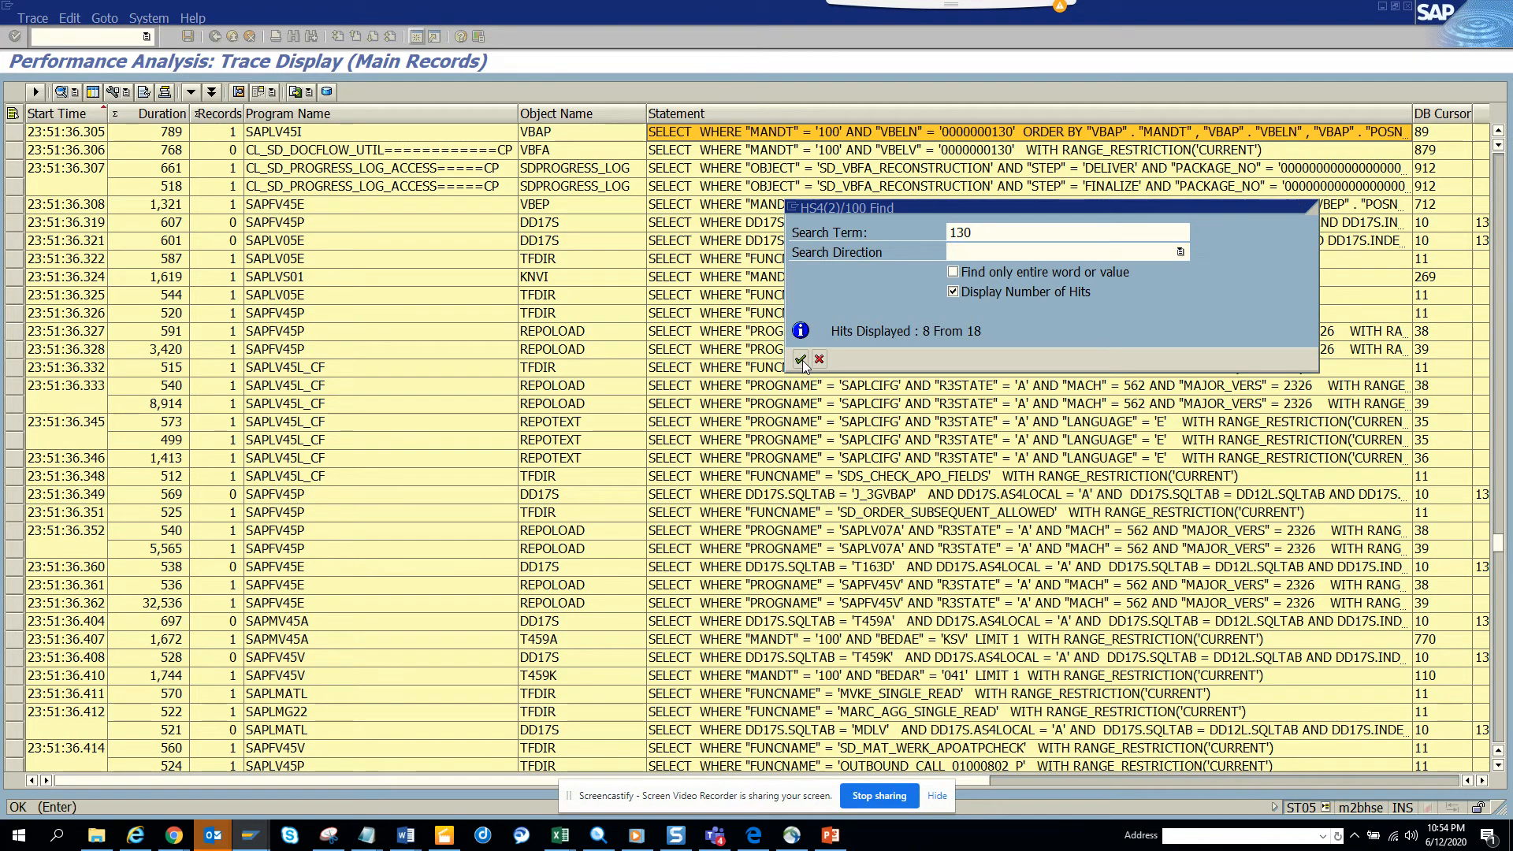
left_click(801, 359)
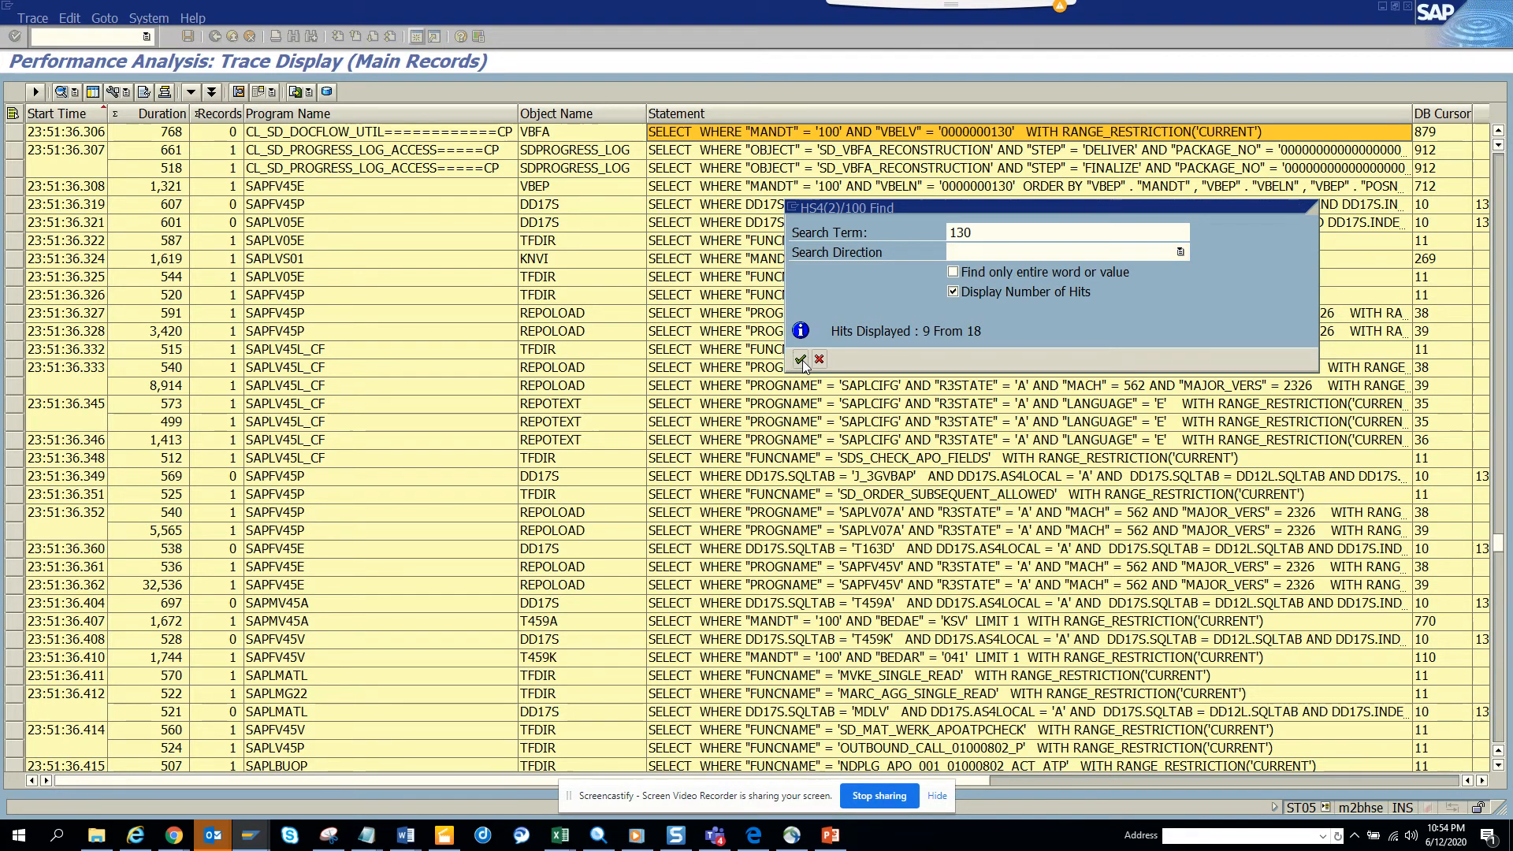
left_click(799, 359)
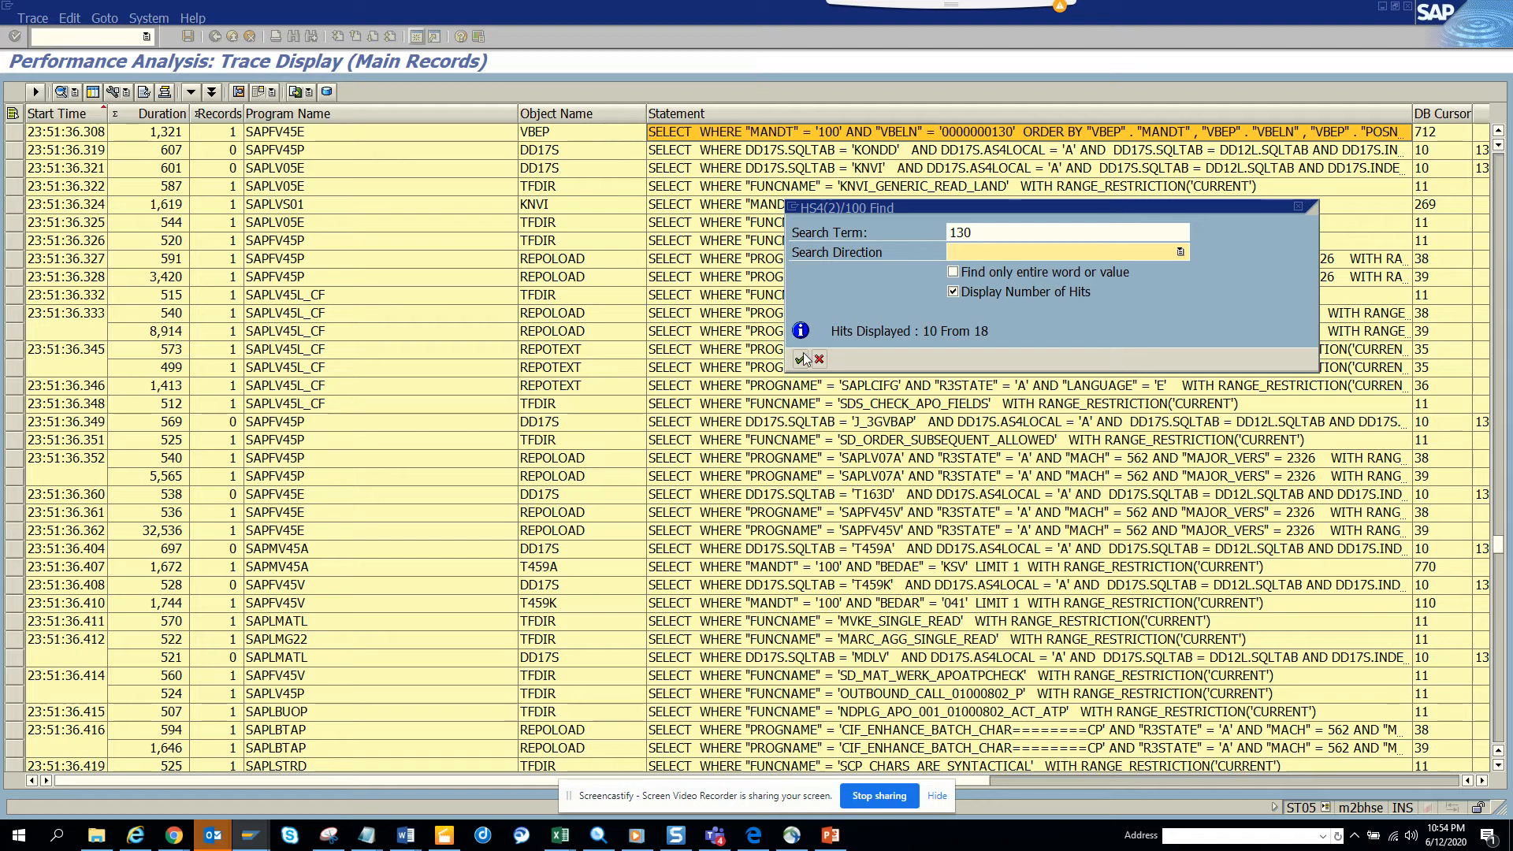
left_click(799, 359)
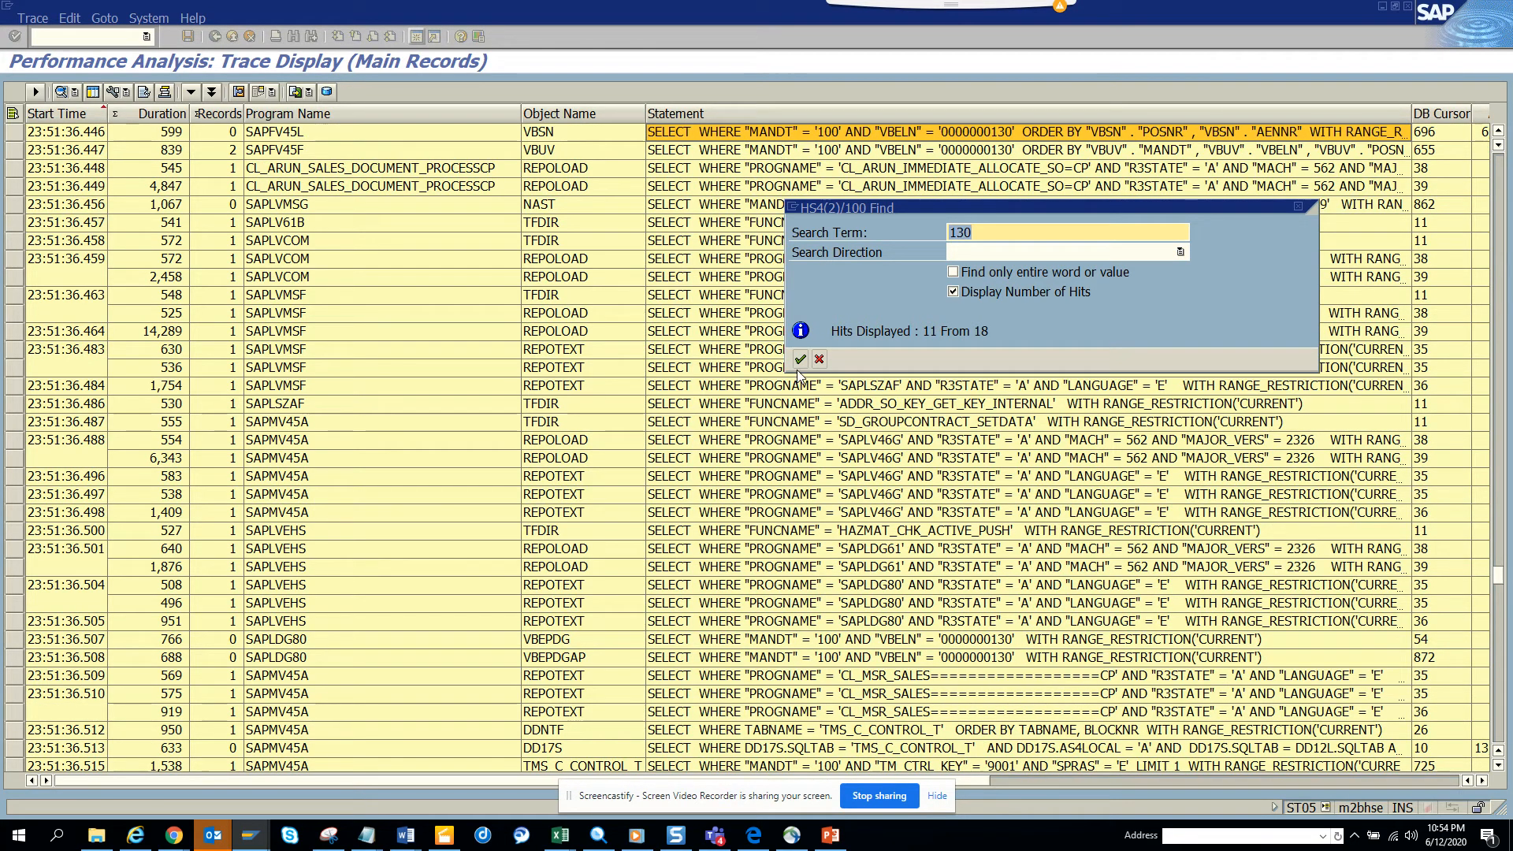
left_click(799, 359)
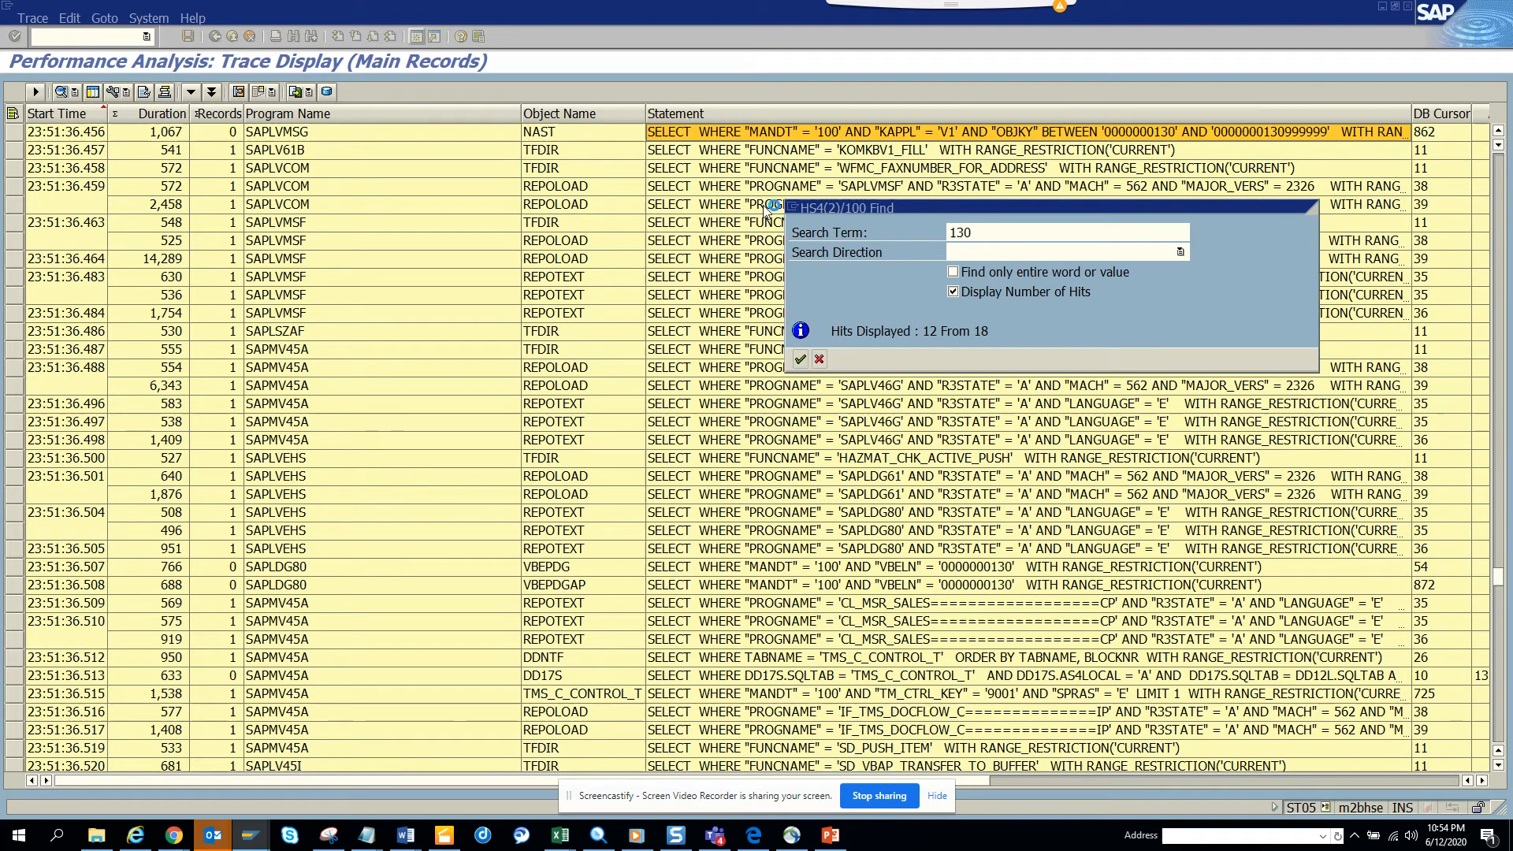
left_click(798, 359)
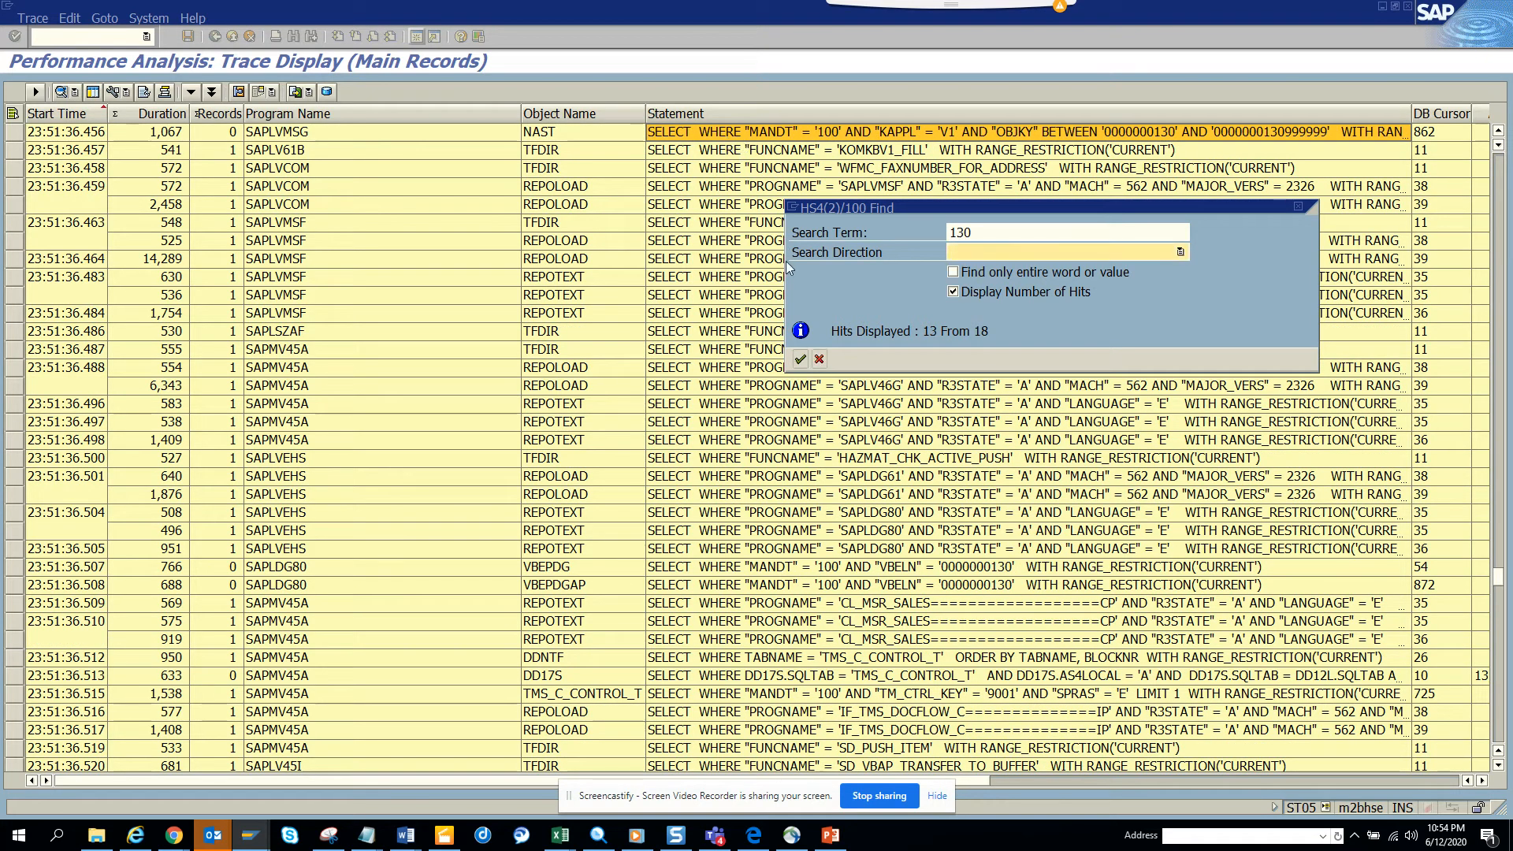
mouse_move(310, 198)
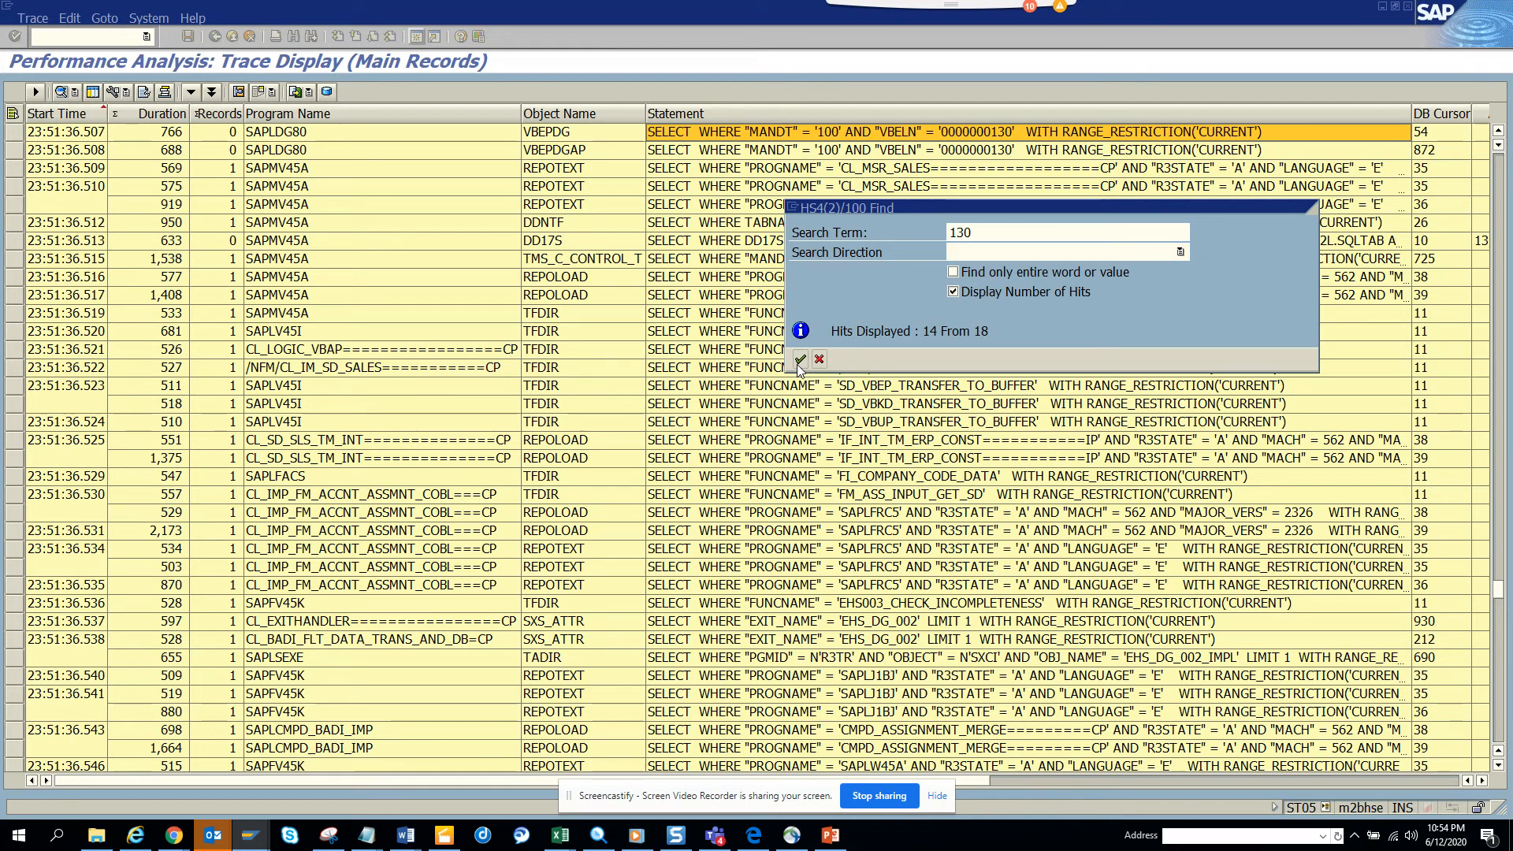
left_click(798, 360)
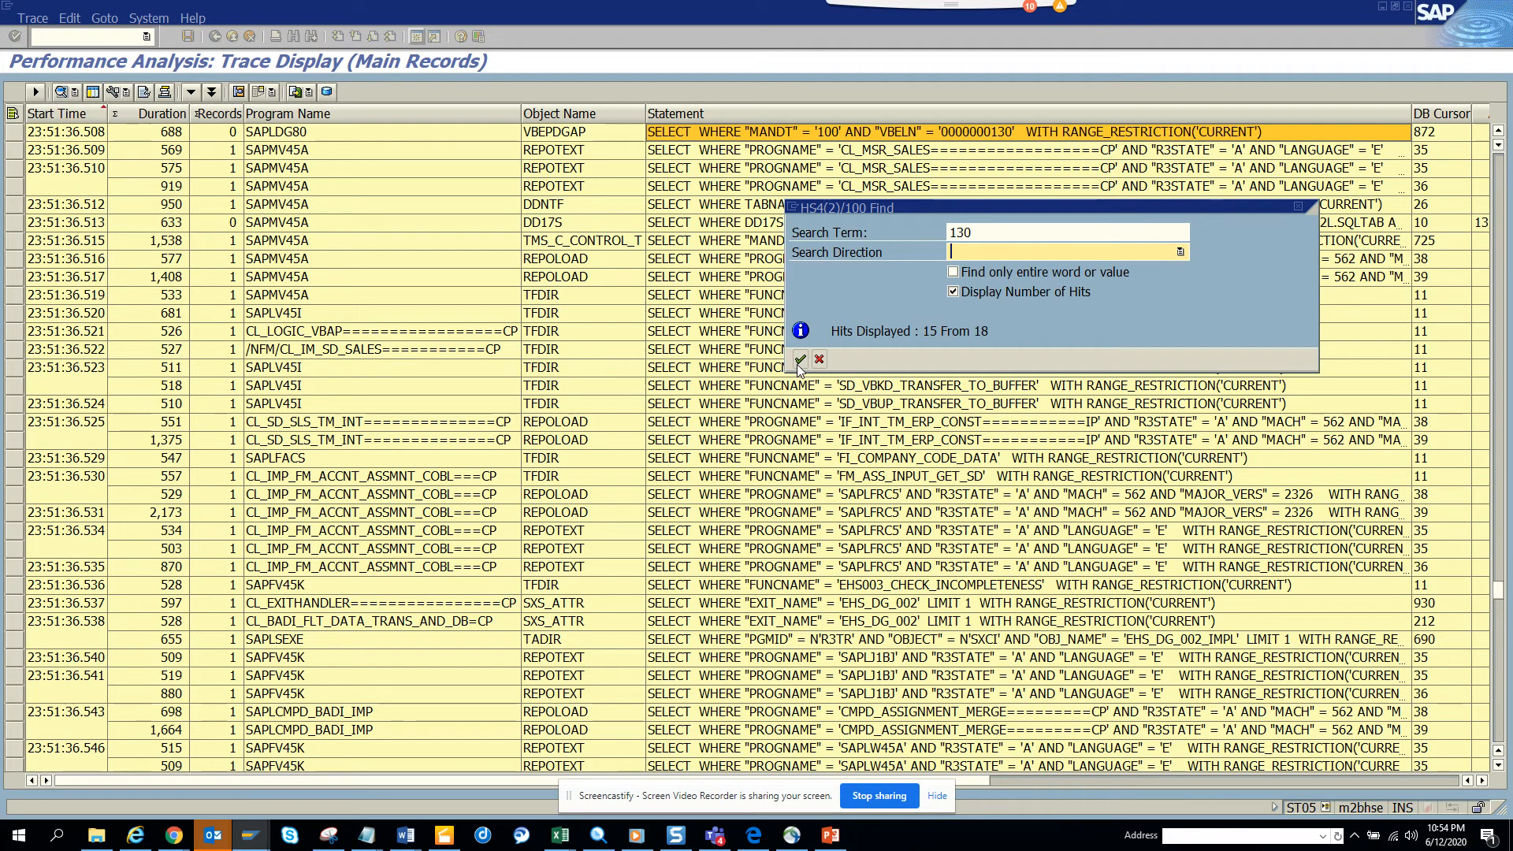
left_click(799, 359)
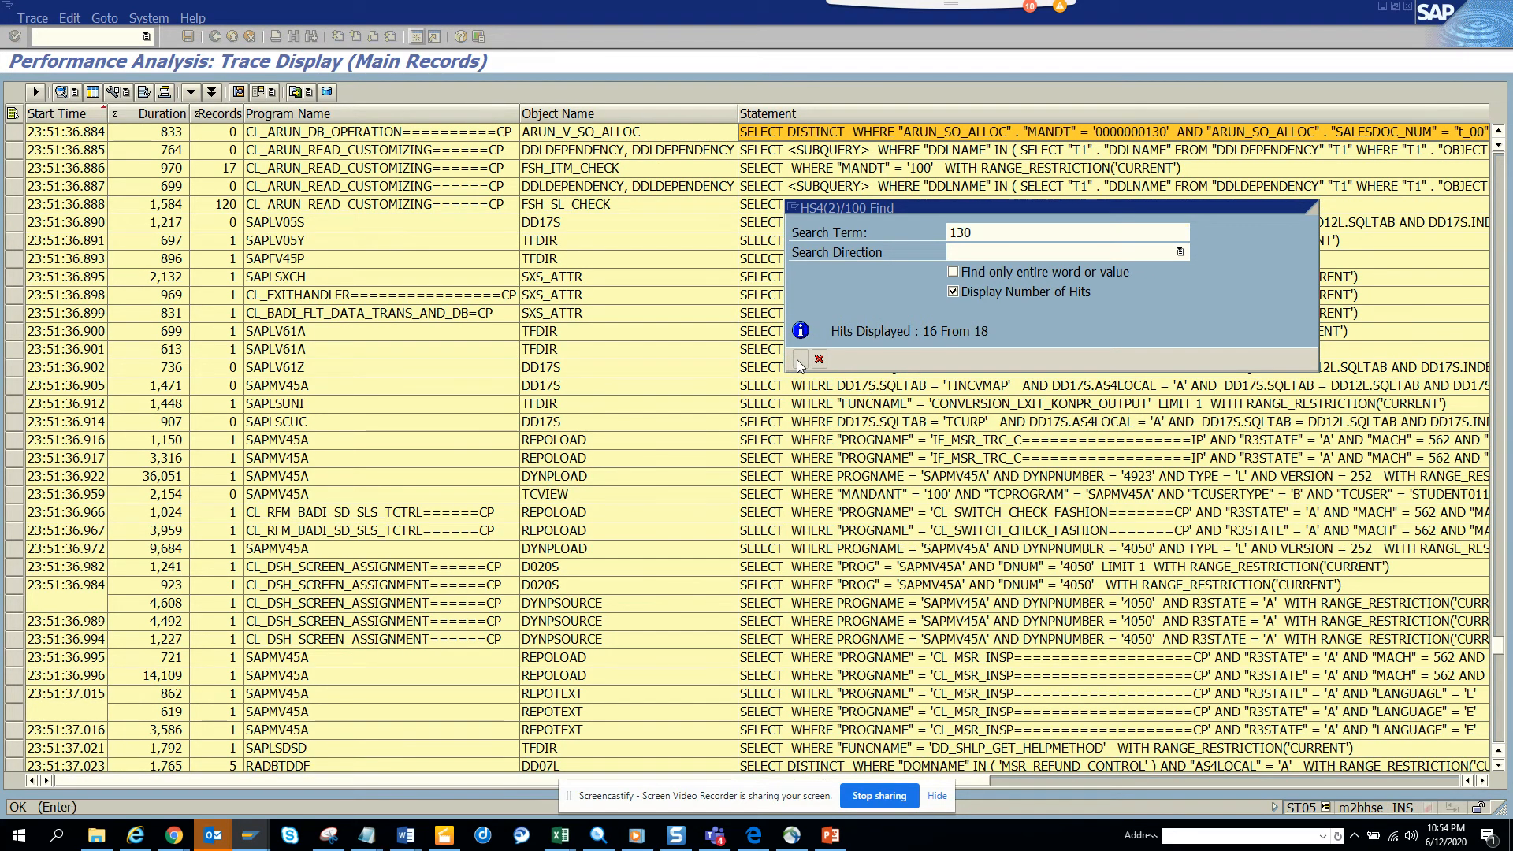
left_click(796, 360)
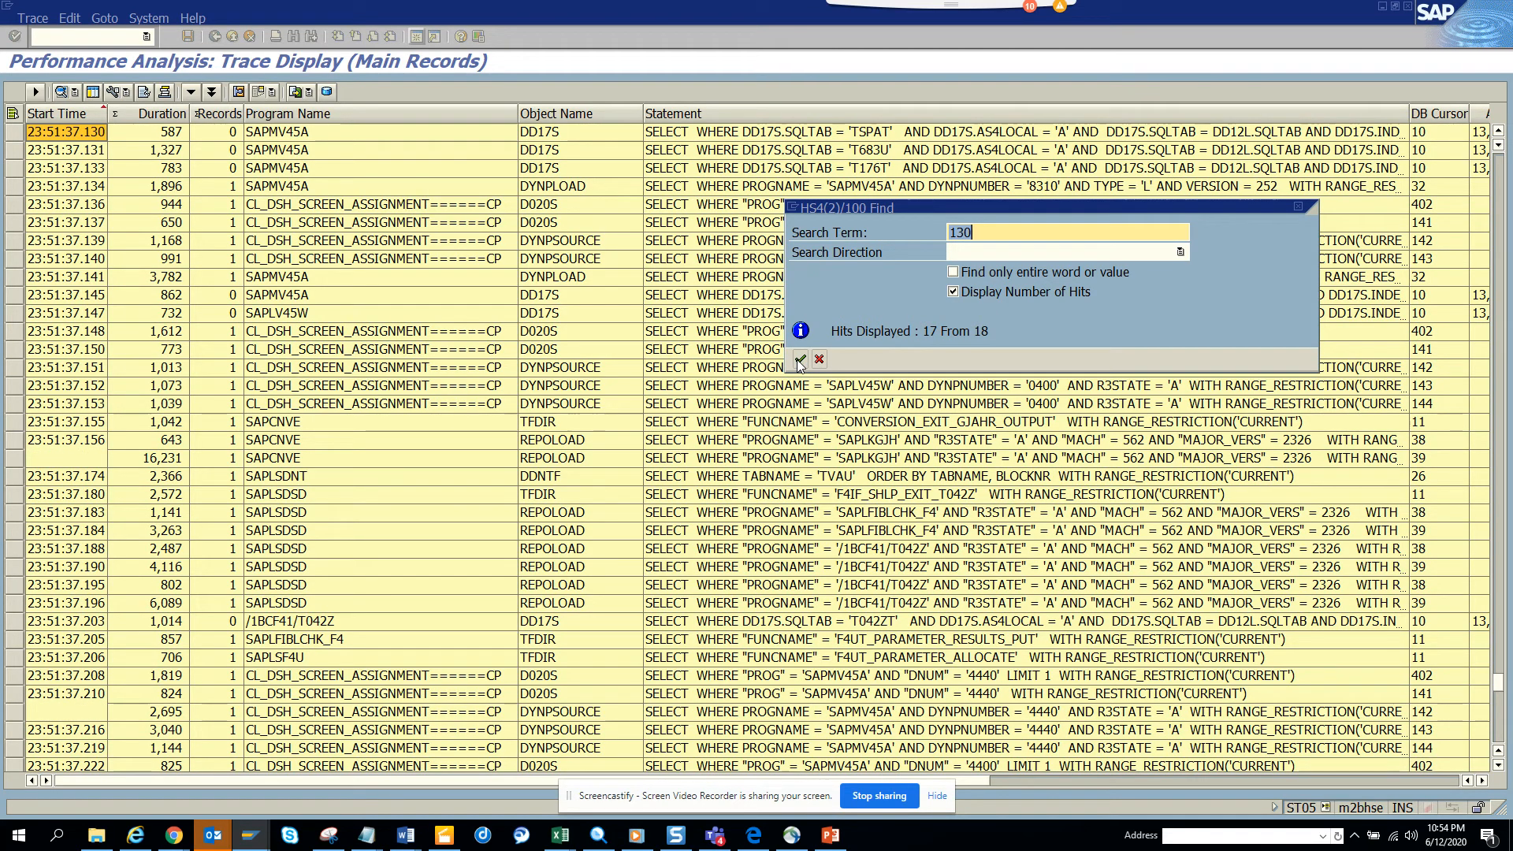
left_click(799, 359)
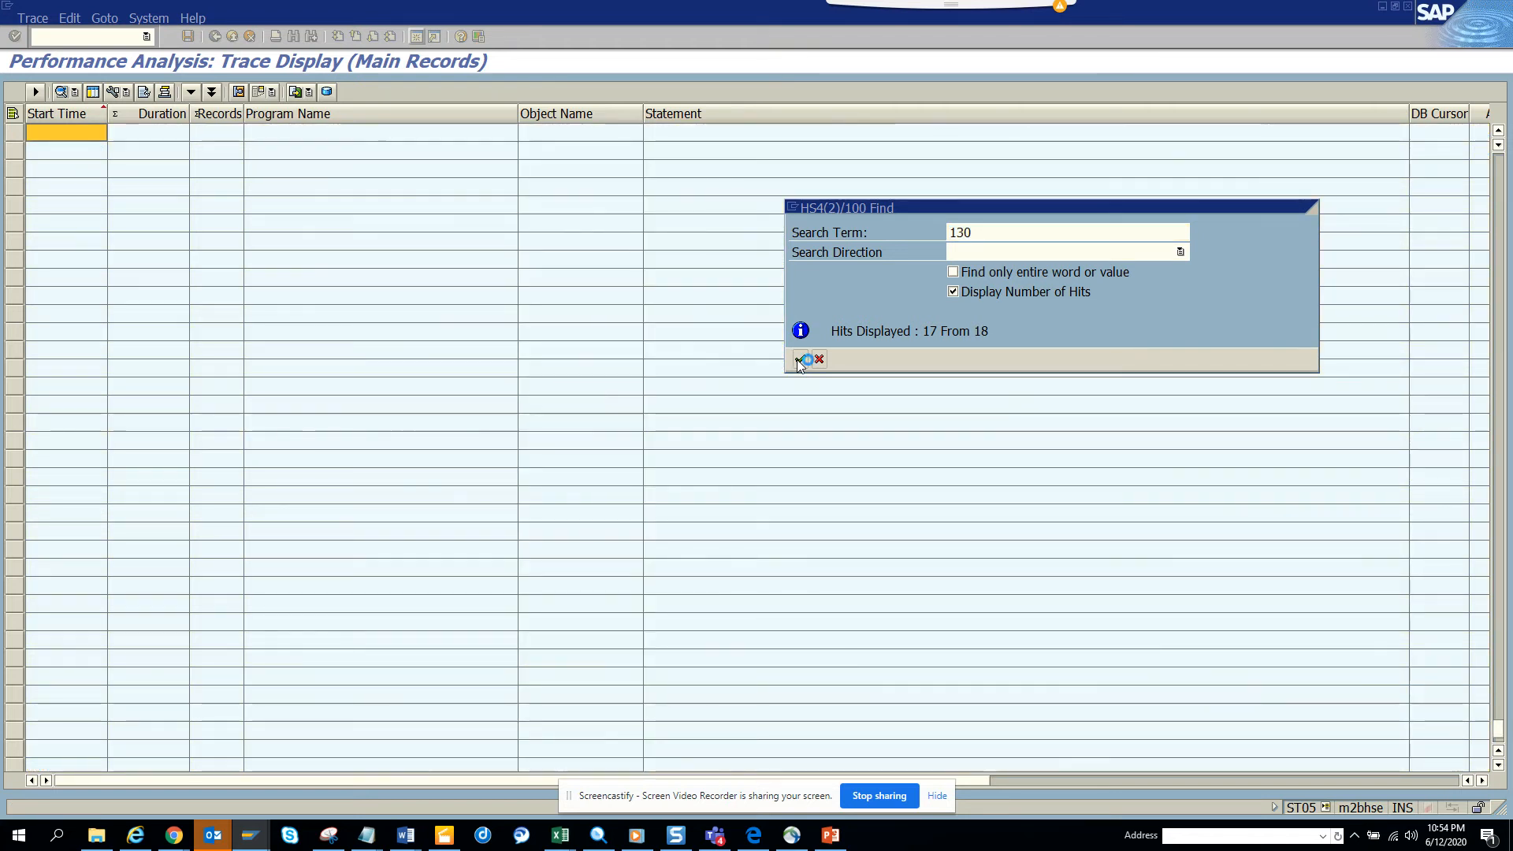
Jump to the final hit 18 of 18 for 130 in the trace list.
left_click(806, 359)
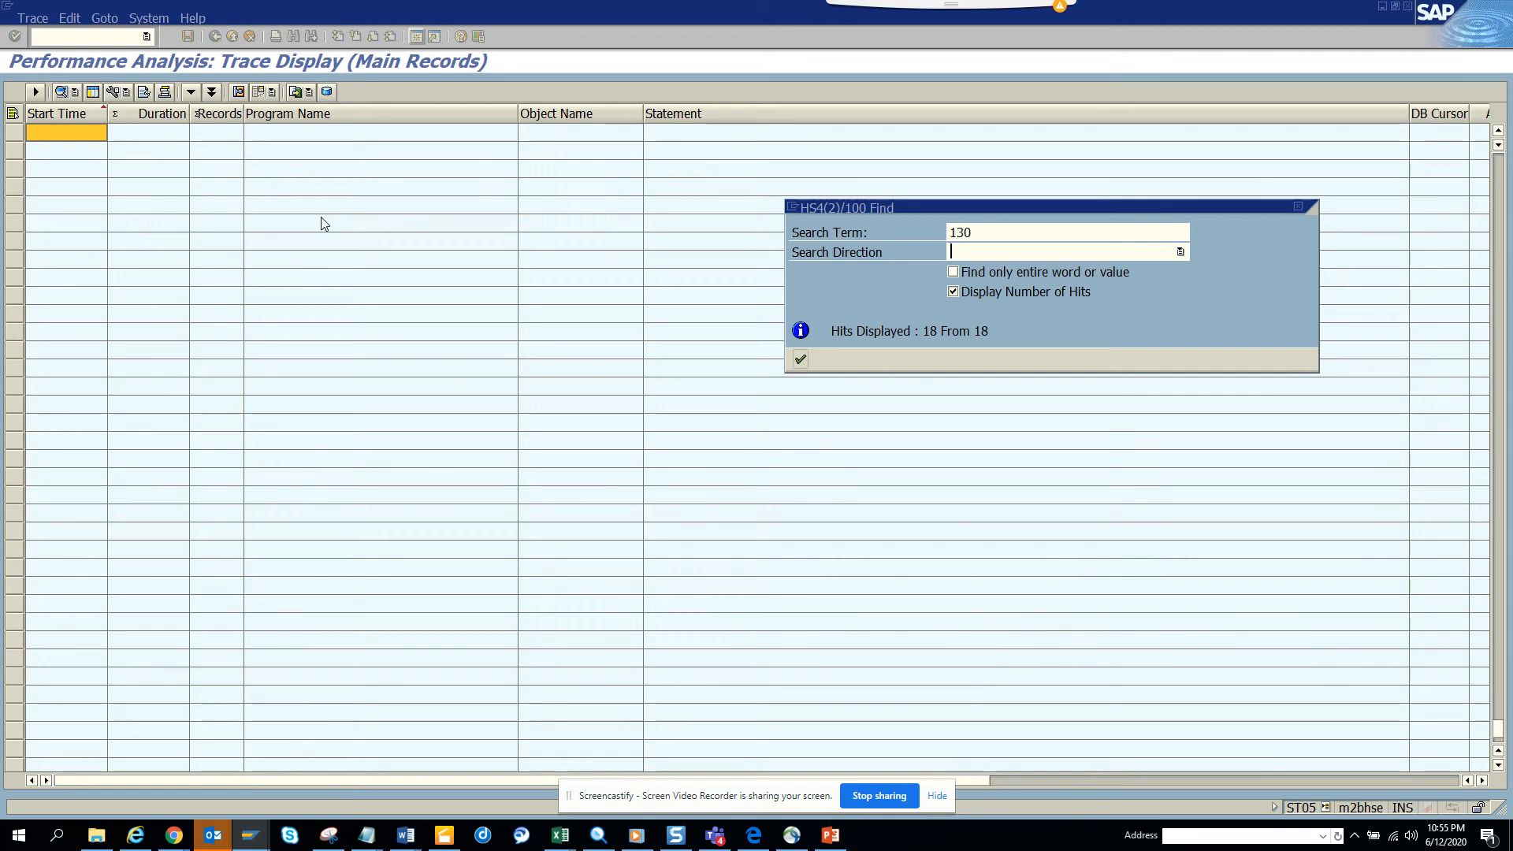
left_click(799, 358)
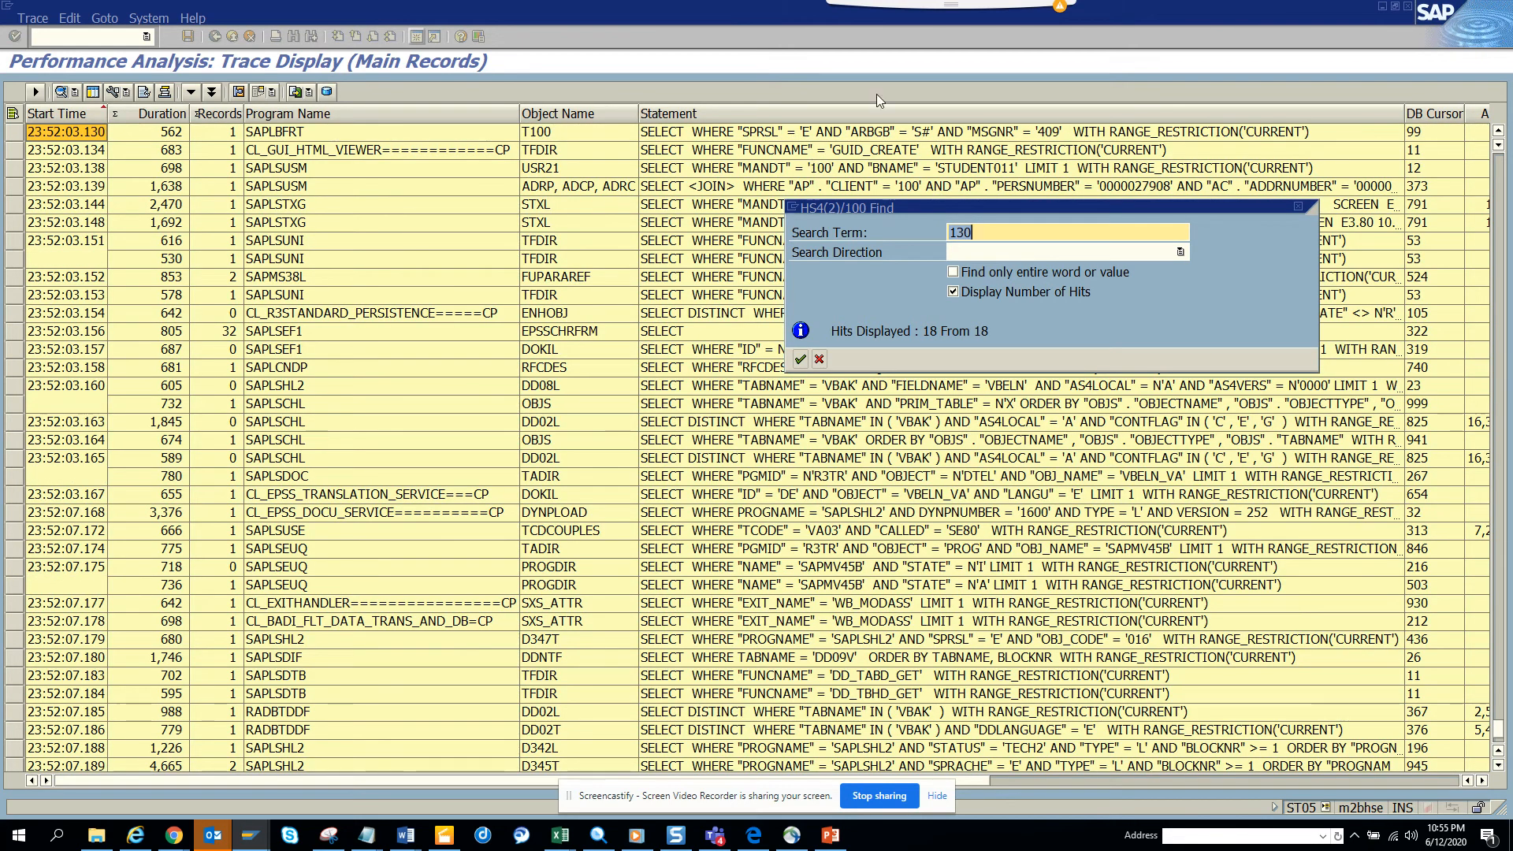
mouse_move(1221, 285)
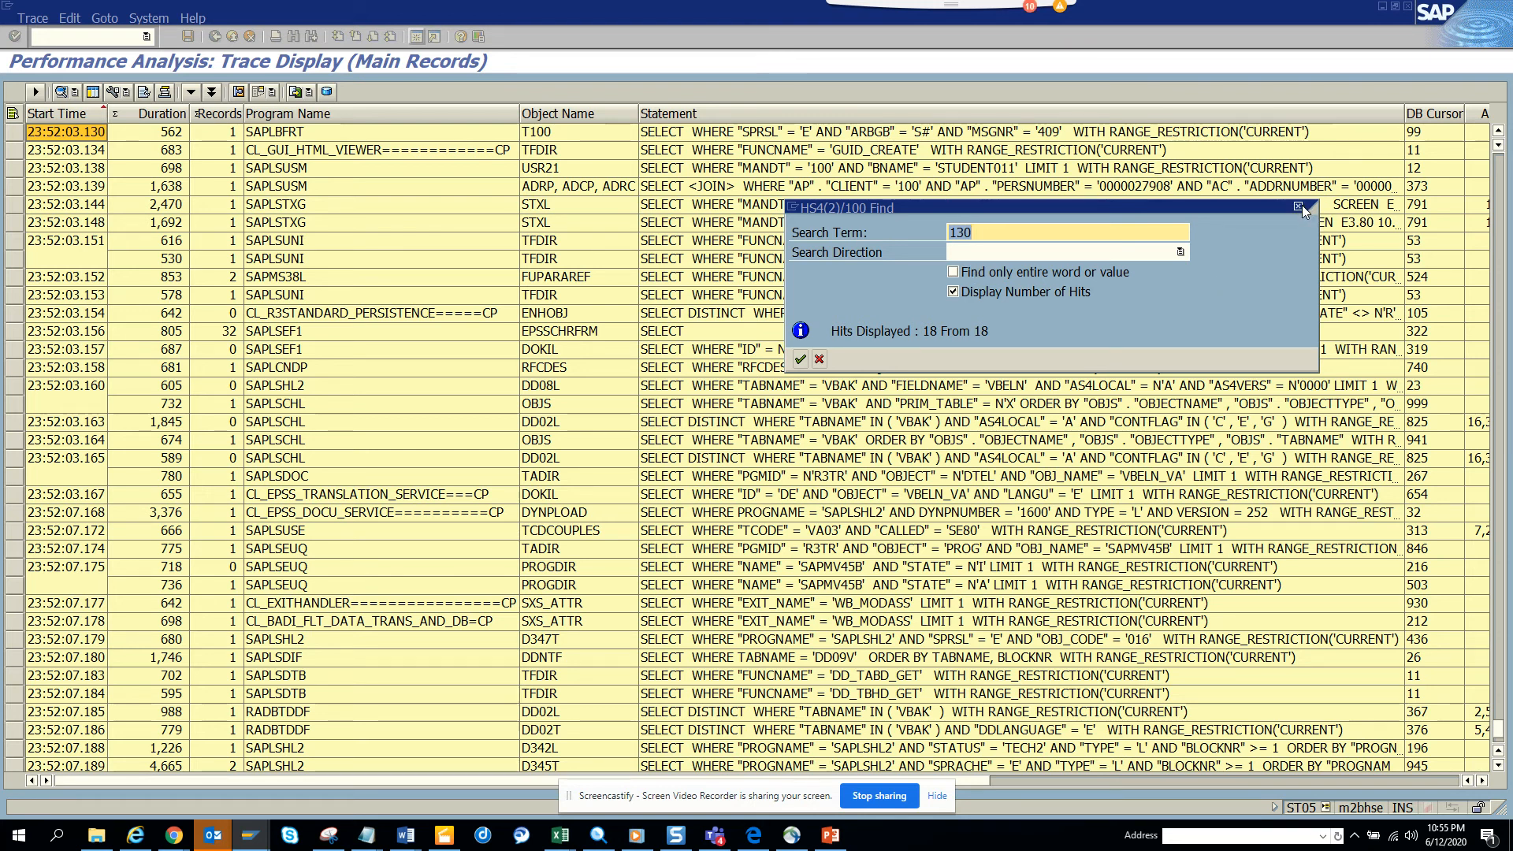
mouse_move(1301, 206)
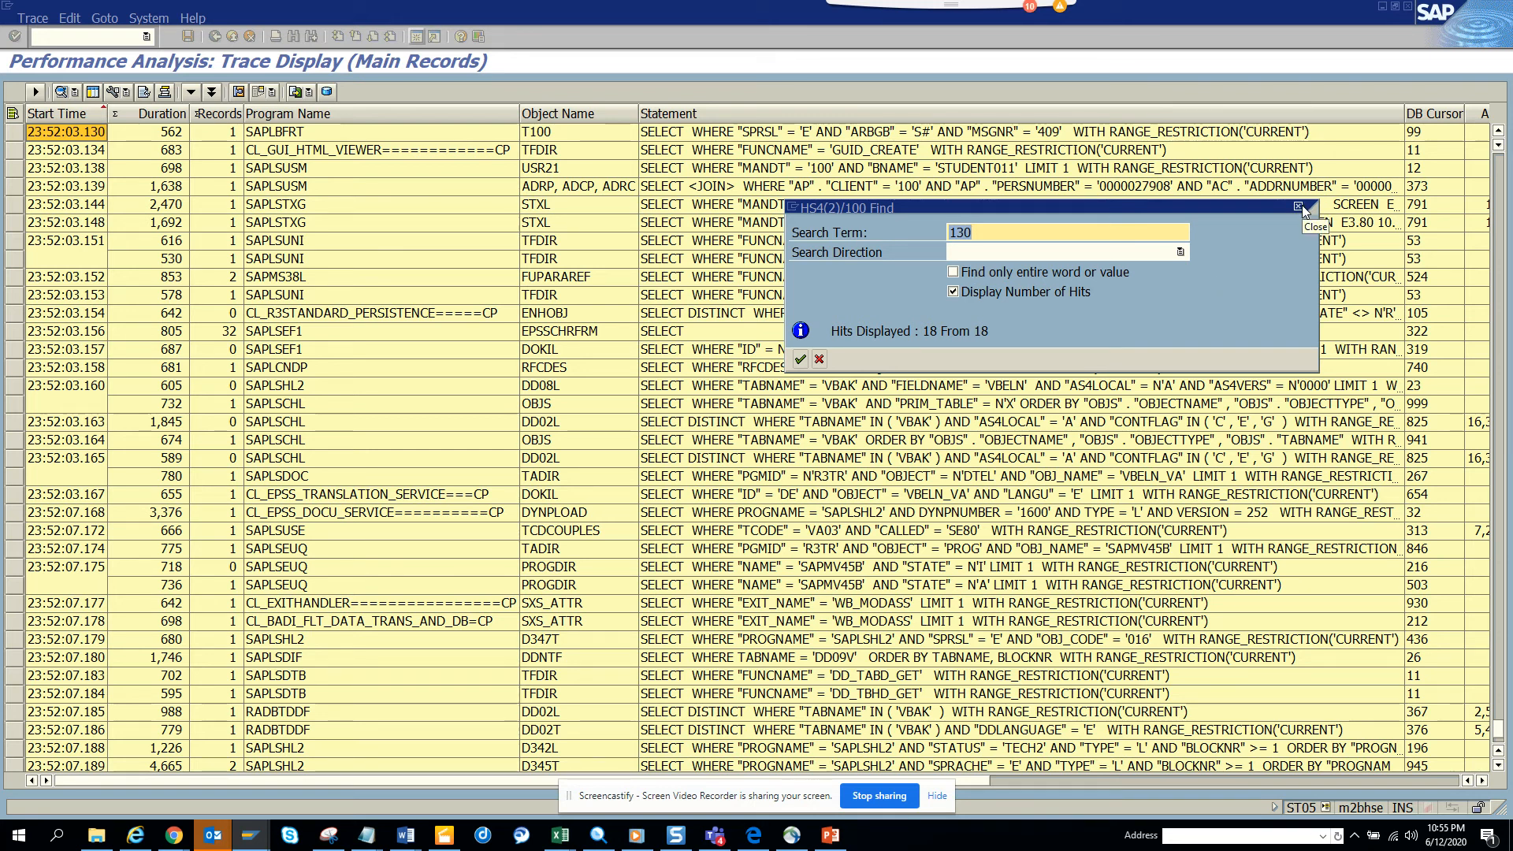